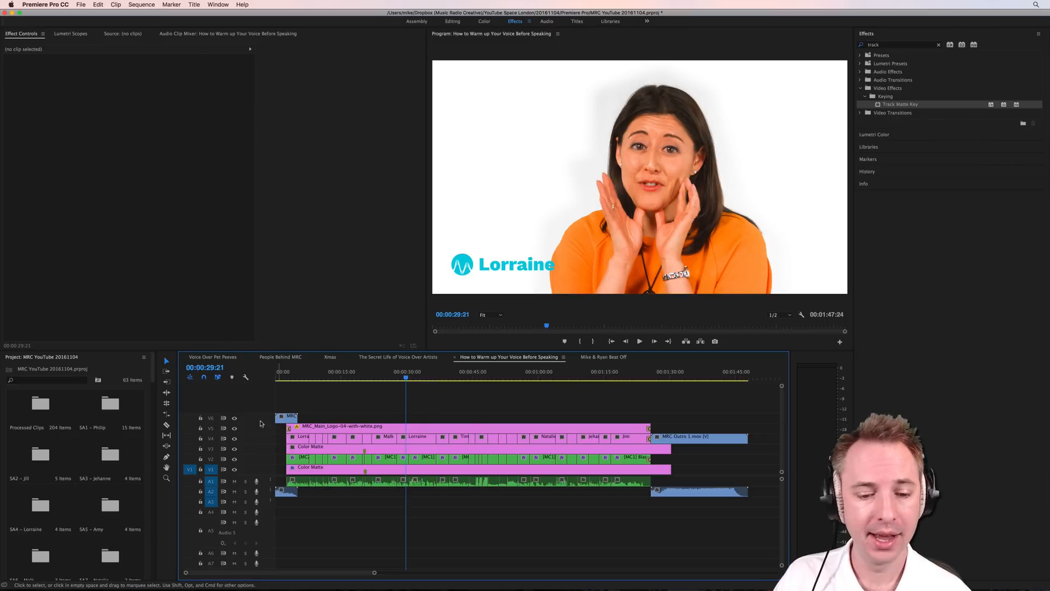
- Preview later speakers, then send the entire sequence to Audition via Dynamic Link, overwriting the folder
left_click(638, 341)
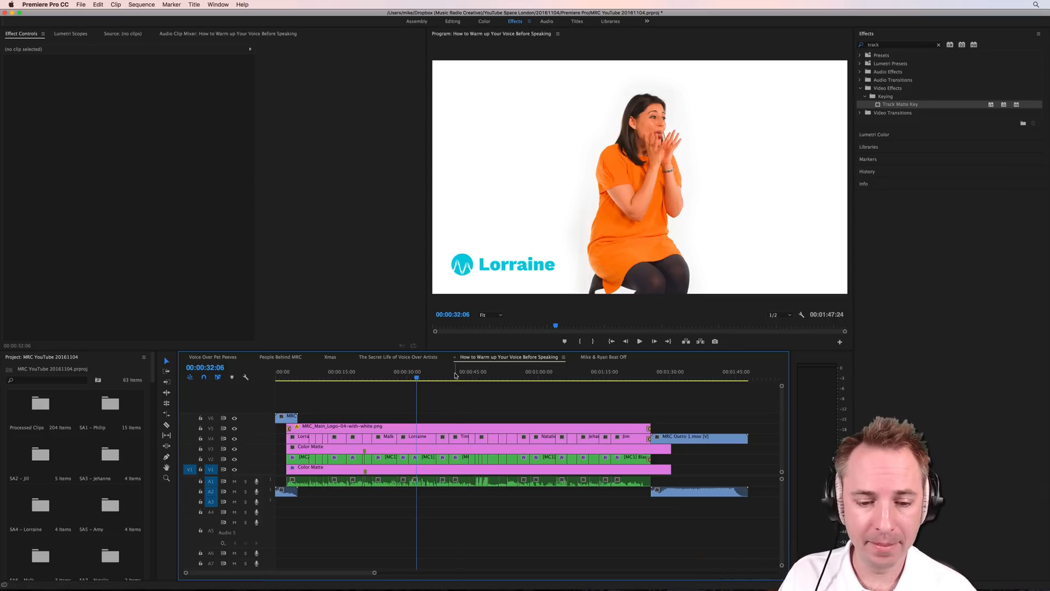
left_click(454, 376)
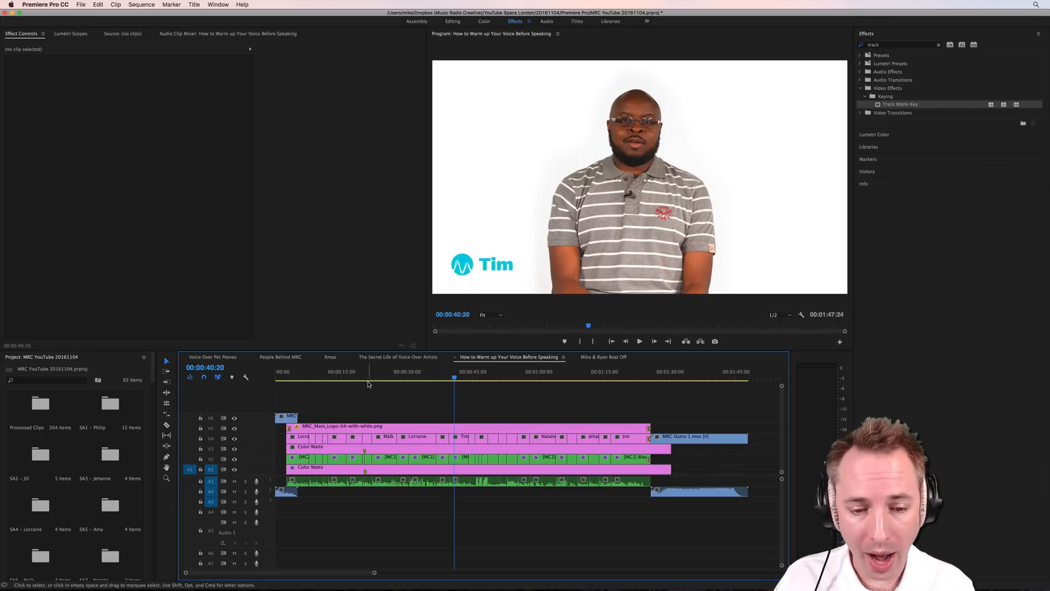
mouse_move(390, 384)
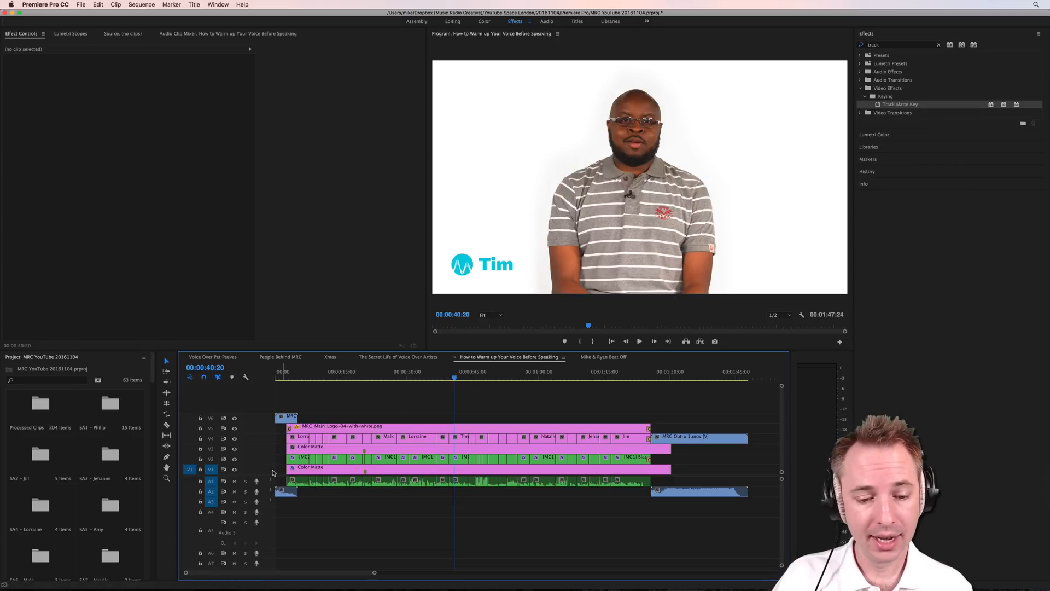
mouse_move(457, 496)
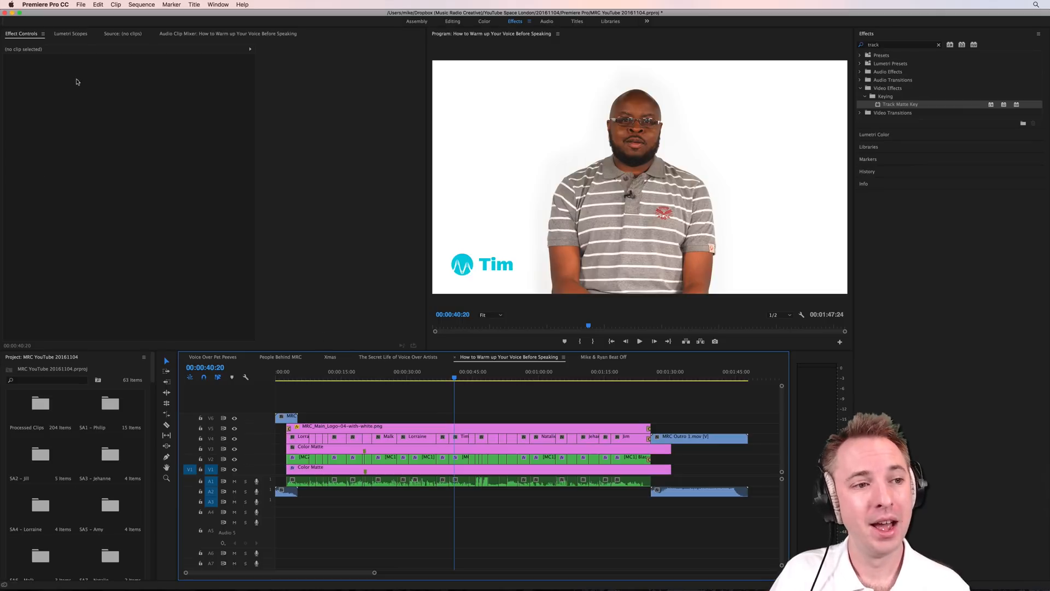
left_click(98, 4)
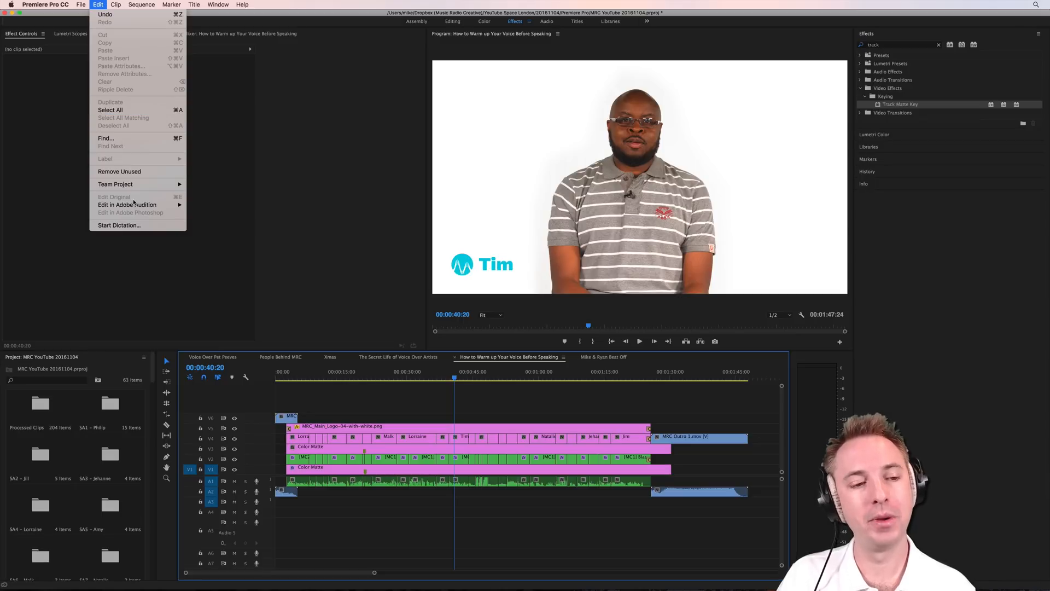
mouse_move(127, 204)
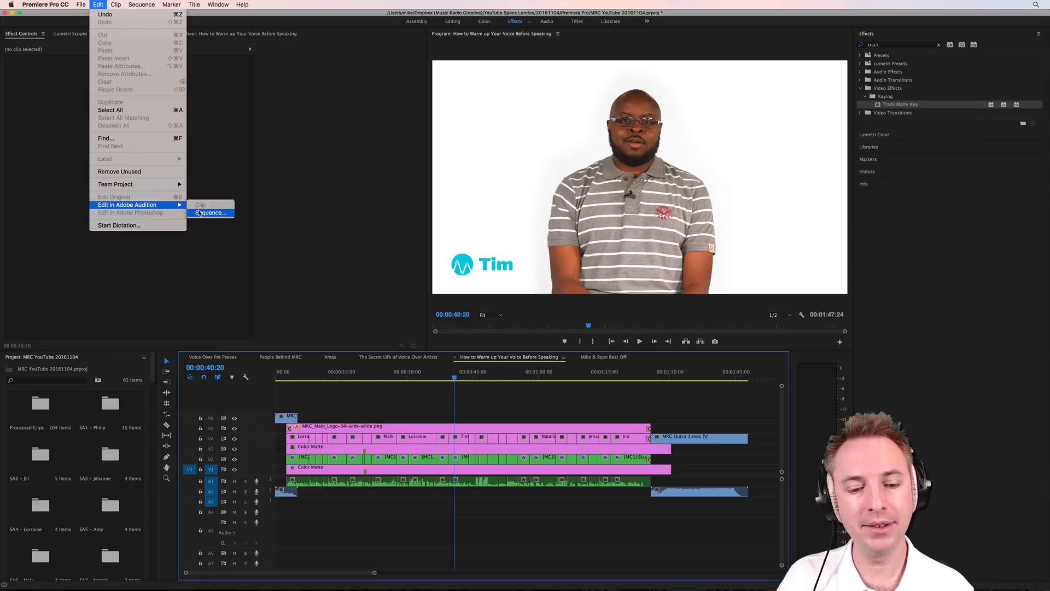
left_click(211, 212)
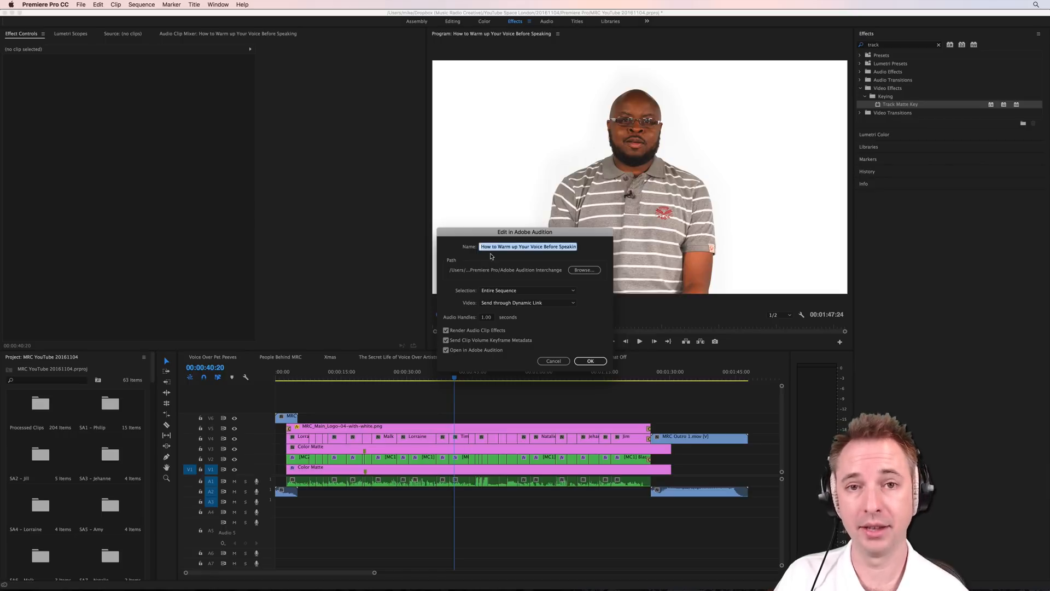
mouse_move(320, 391)
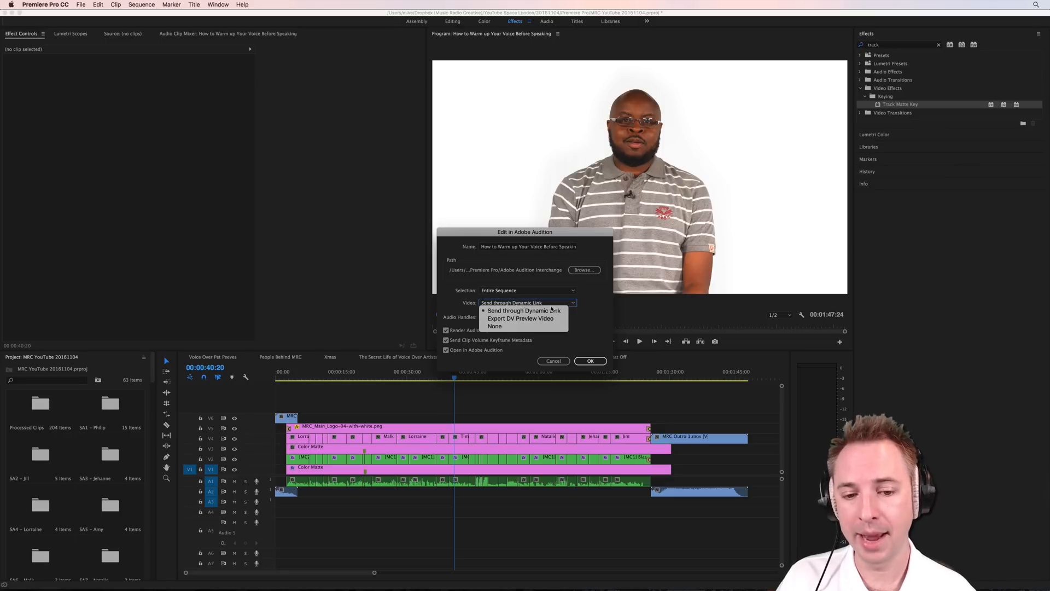
mouse_move(579, 321)
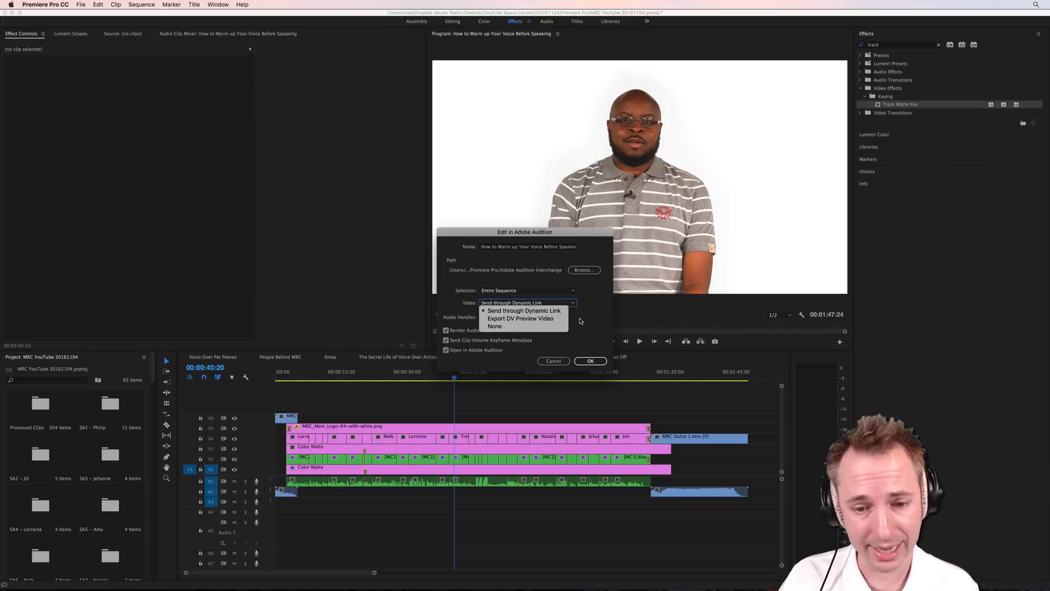
left_click(525, 310)
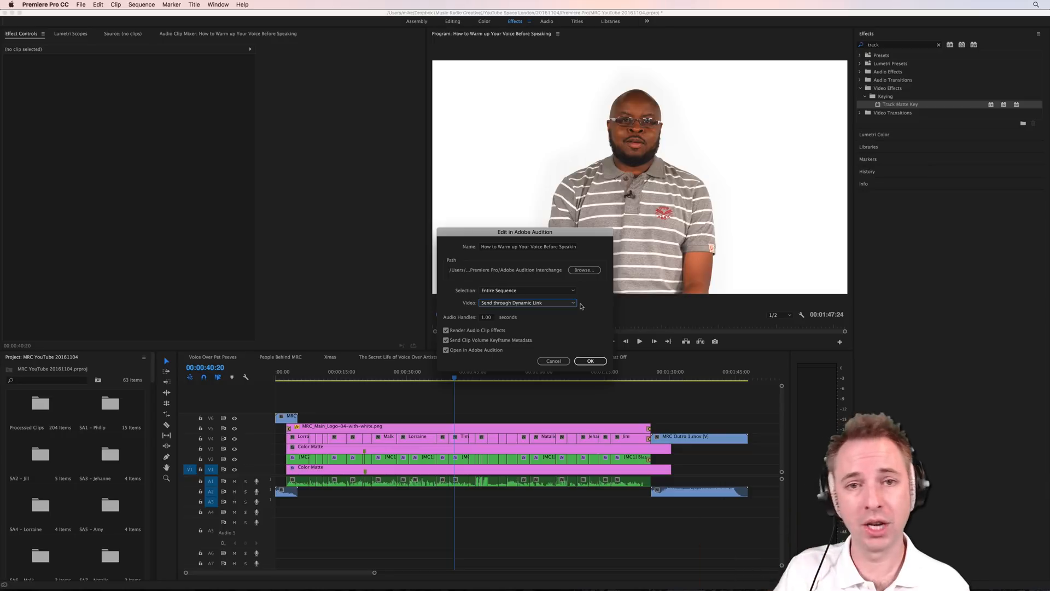
mouse_move(501, 308)
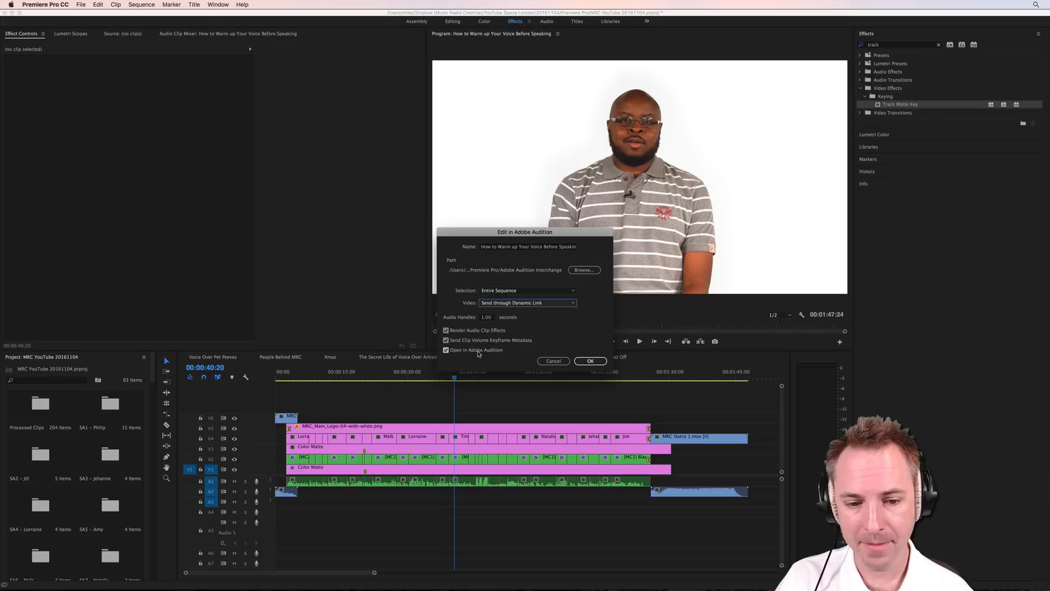
left_click(589, 360)
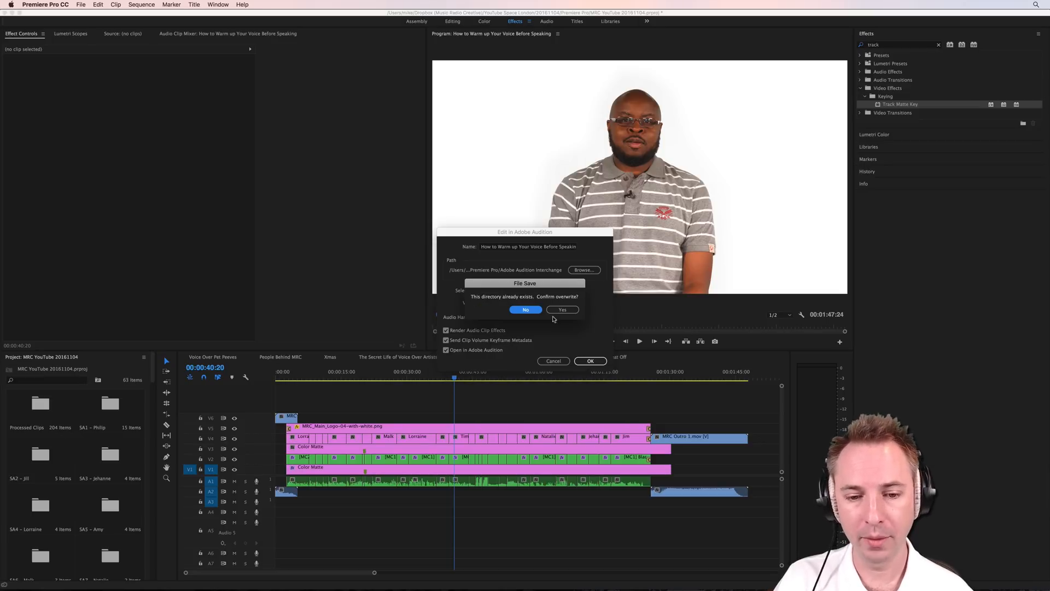
left_click(561, 309)
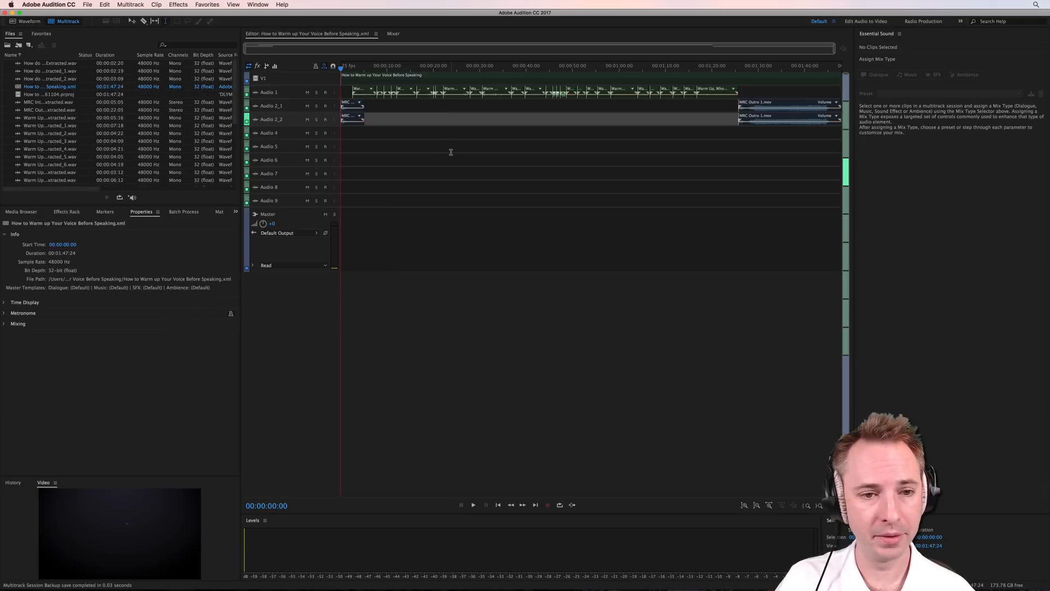
mouse_move(325, 81)
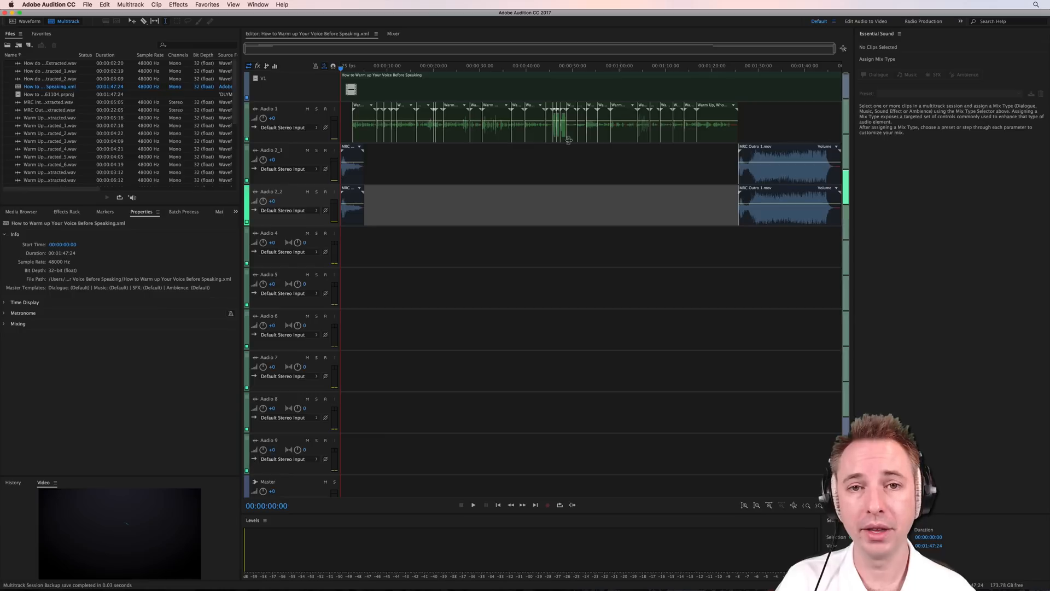
mouse_move(308, 161)
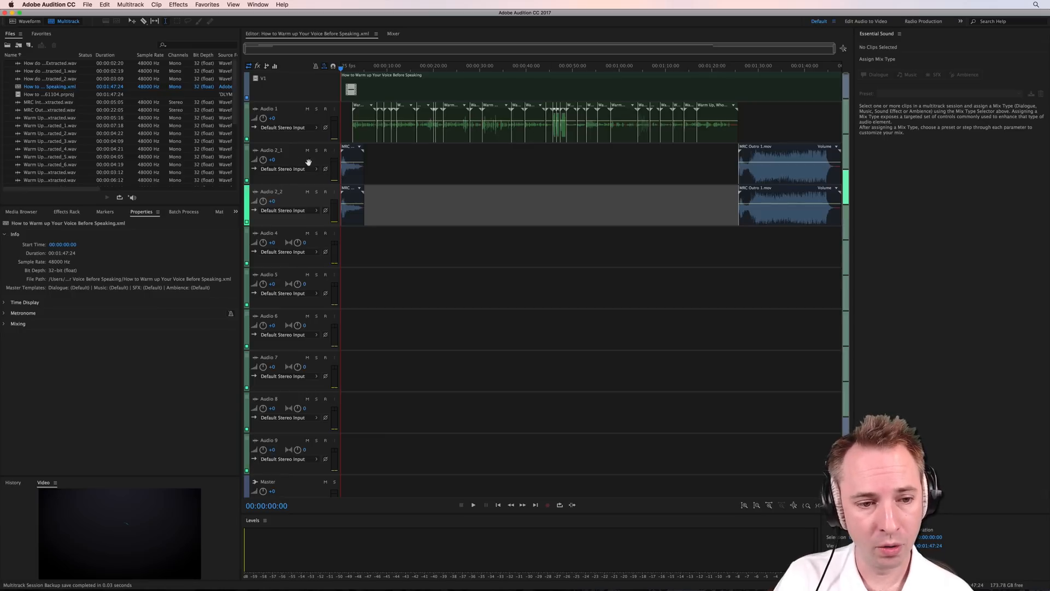
mouse_move(308, 194)
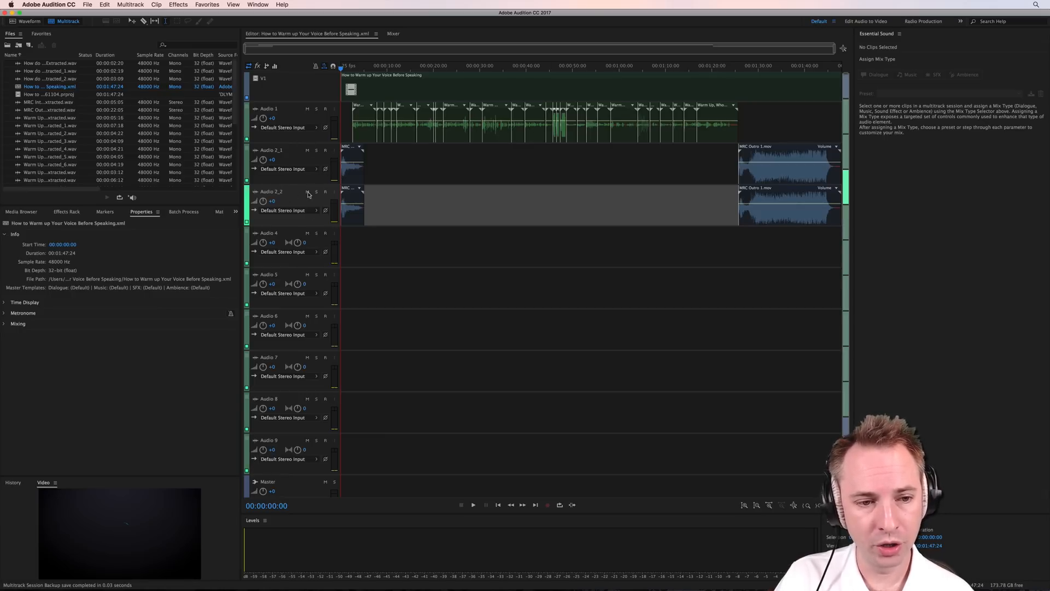
mouse_move(940, 158)
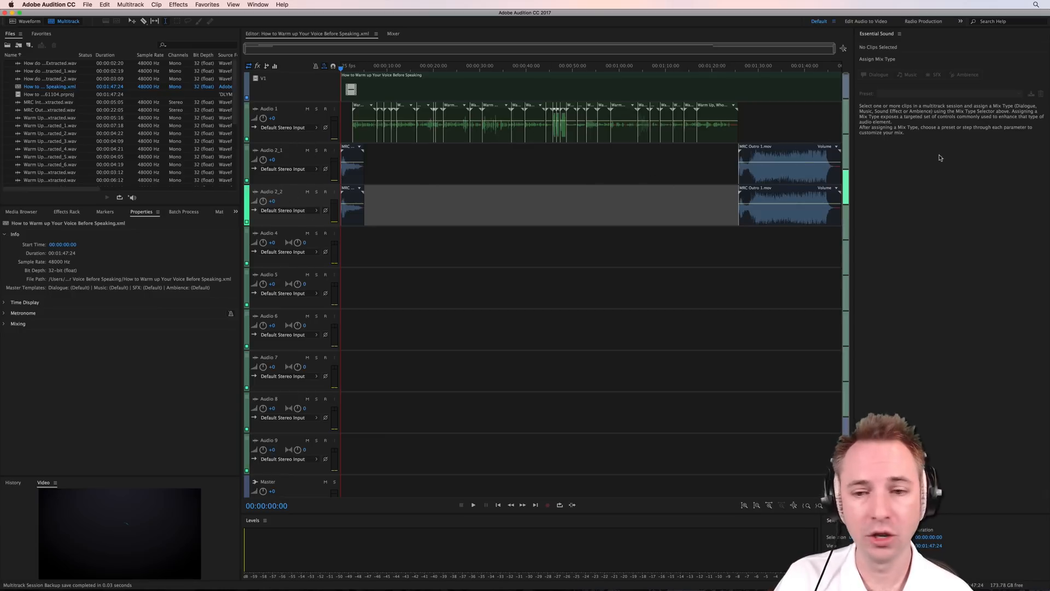
mouse_move(435, 232)
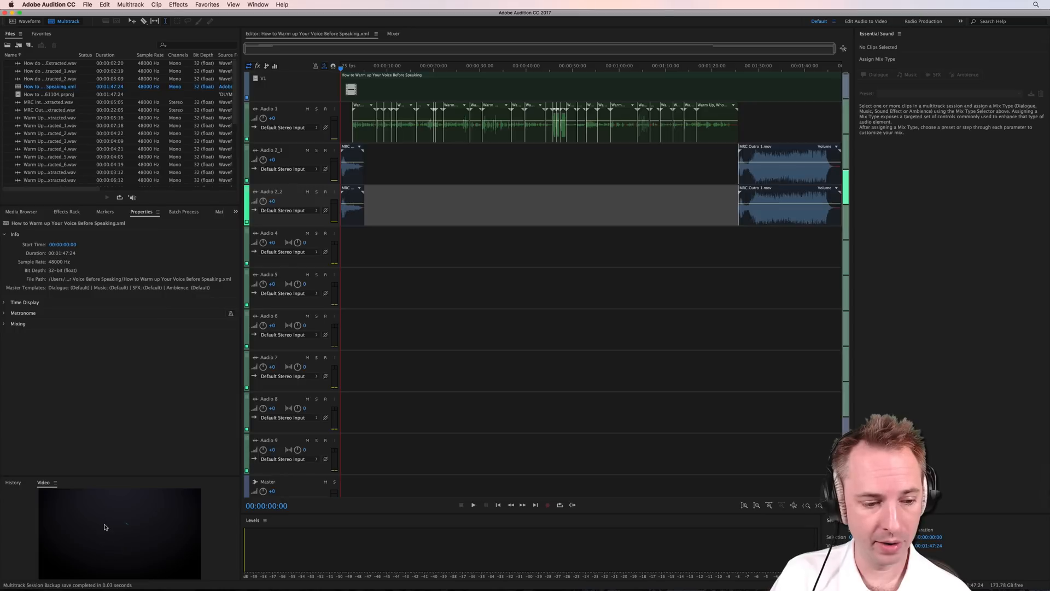
- Check the Video panel's scaling options and move the playhead about 14 seconds in
right_click(118, 532)
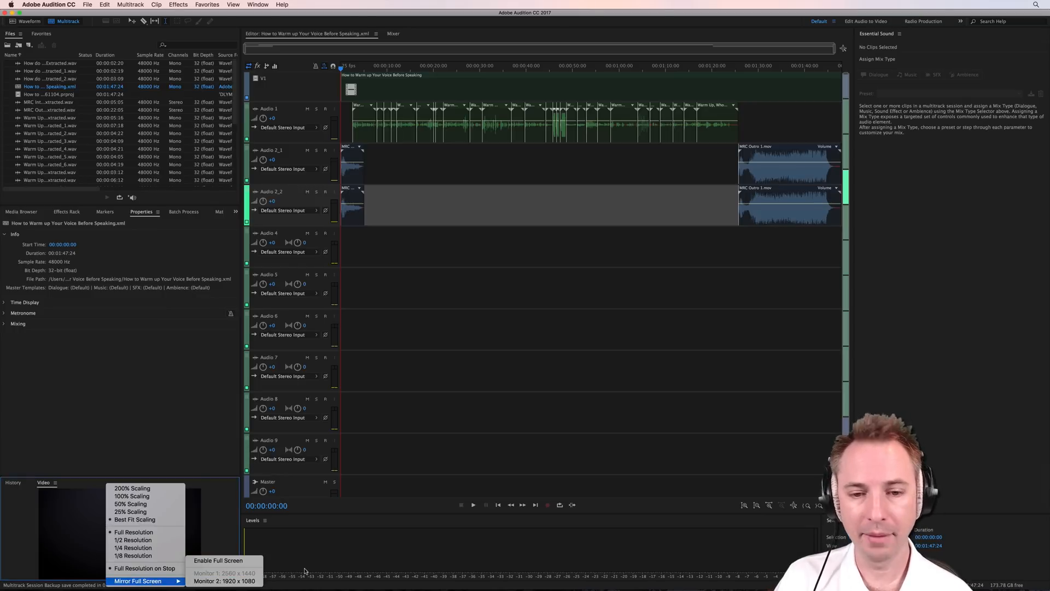
left_click(304, 407)
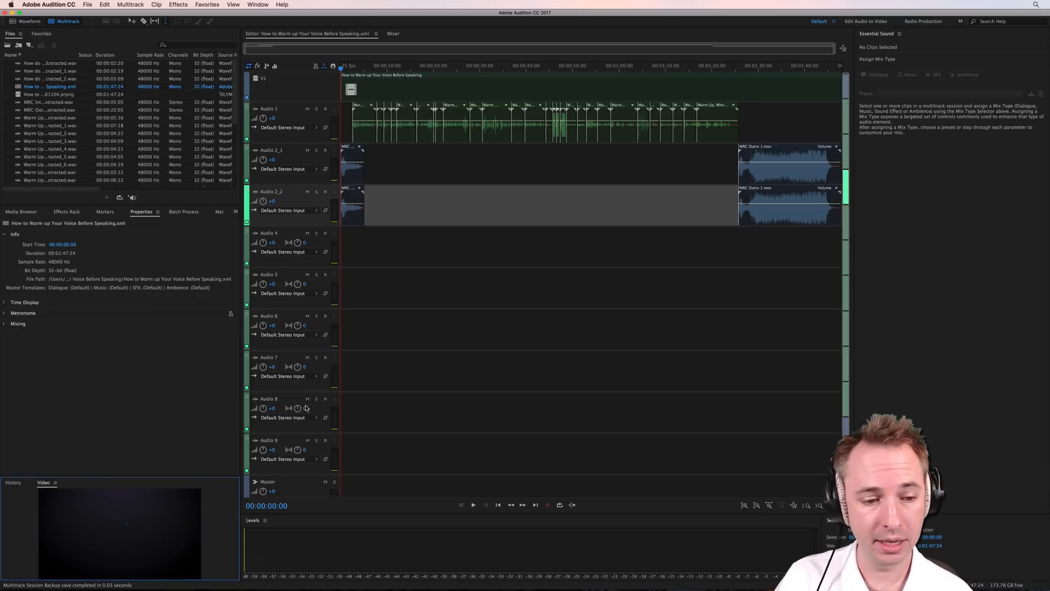
left_click(409, 66)
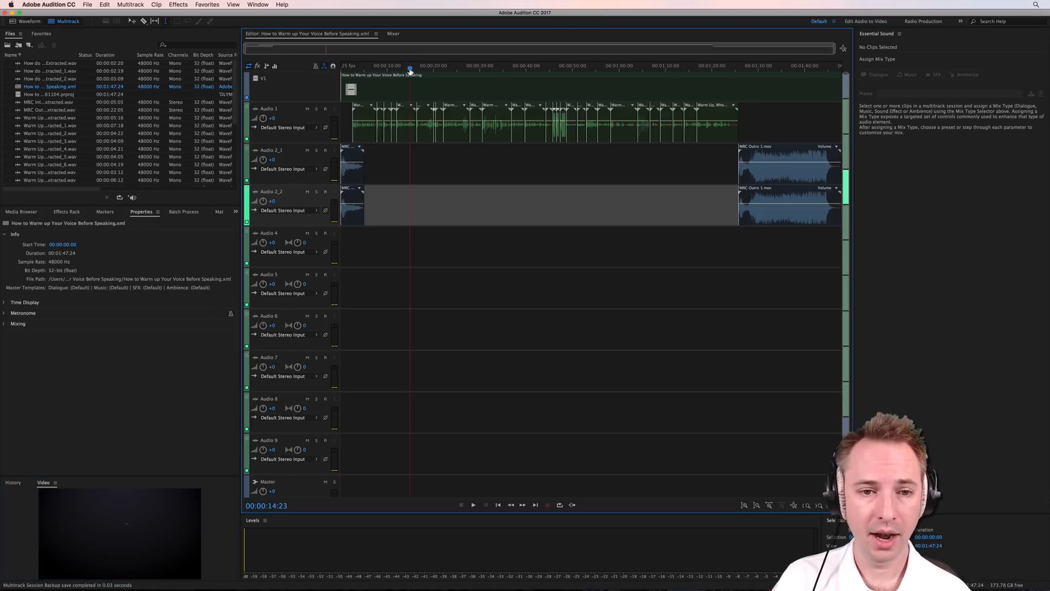
mouse_move(124, 319)
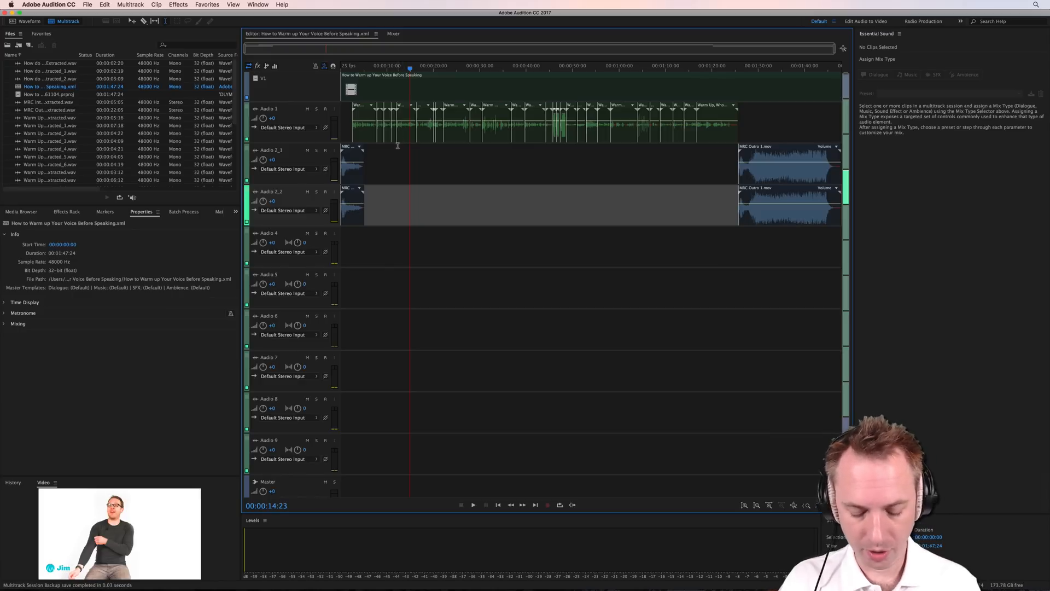
mouse_move(547, 67)
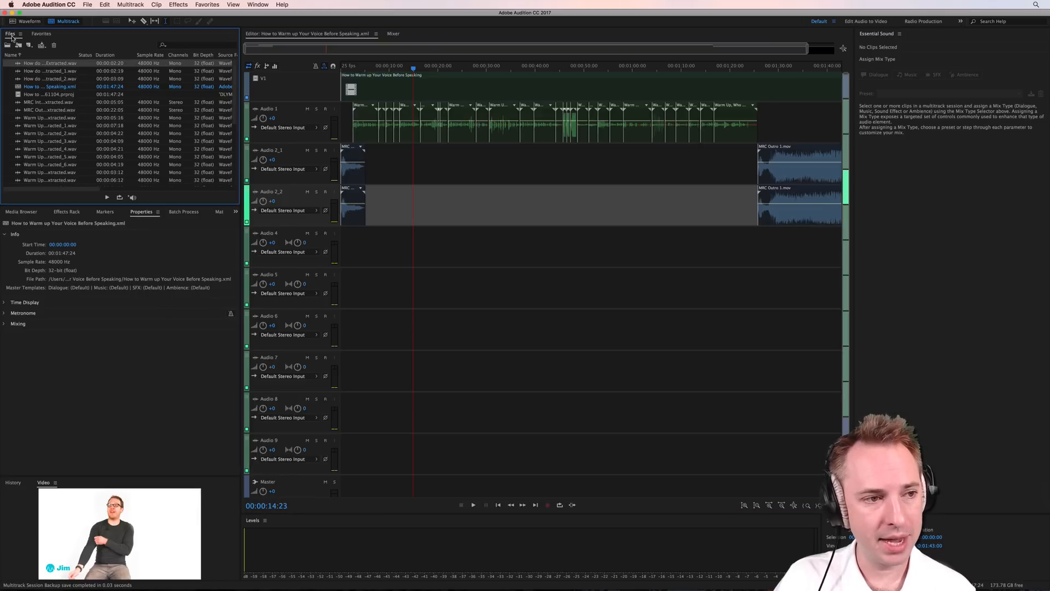
- Run Match Loudness on all clips using Peak Amplitude at -3 dB
scroll("down", 3)
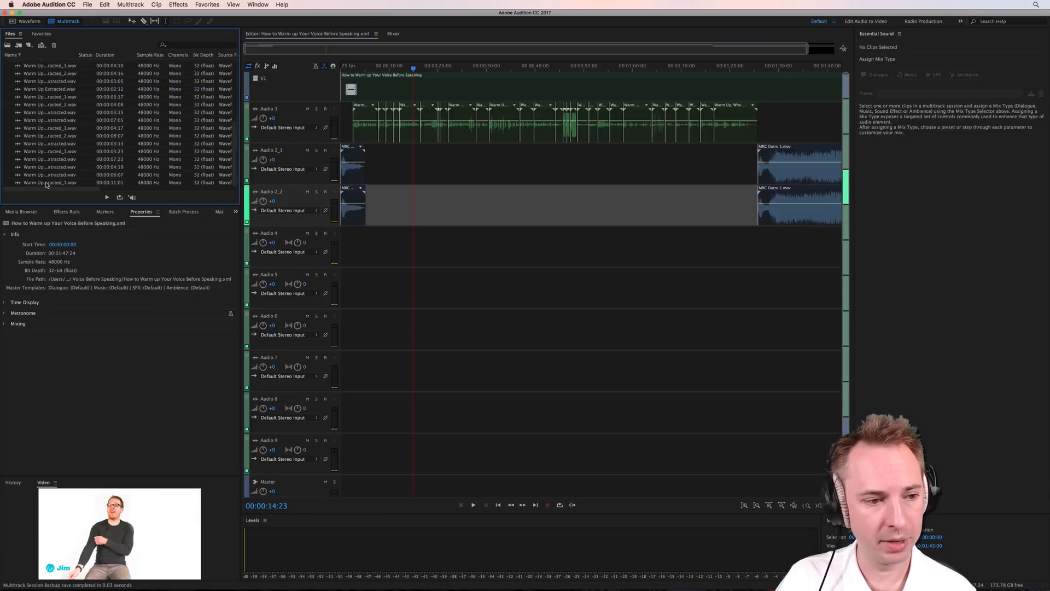
left_click(258, 5)
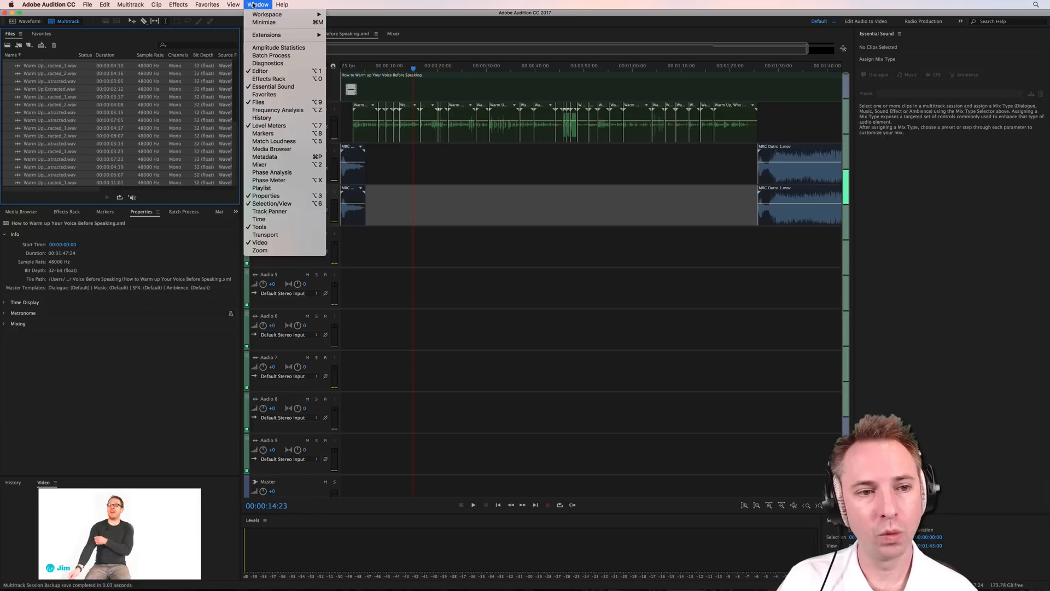
mouse_move(273, 141)
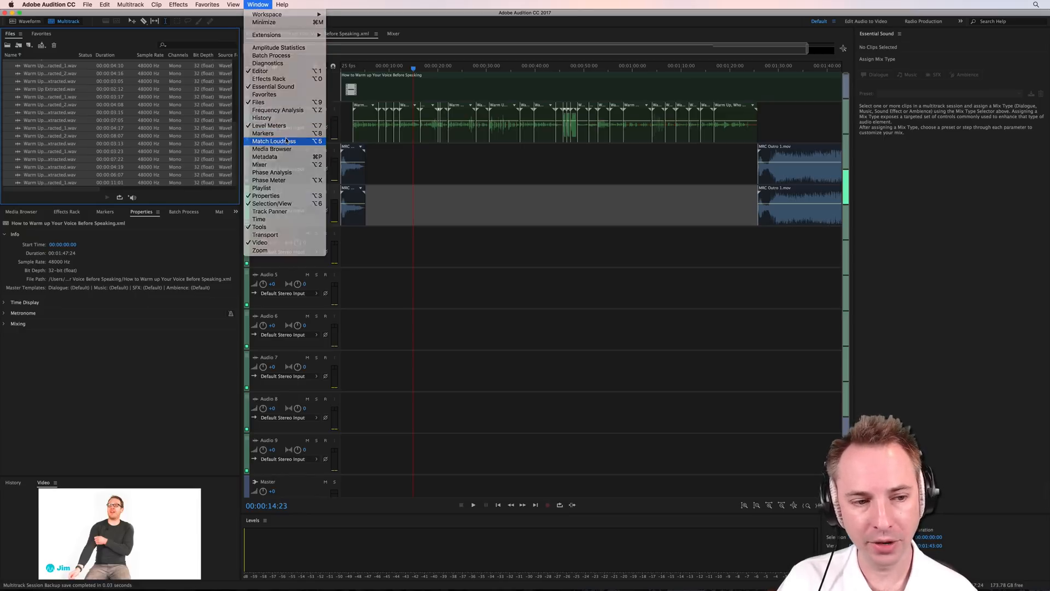
left_click(274, 141)
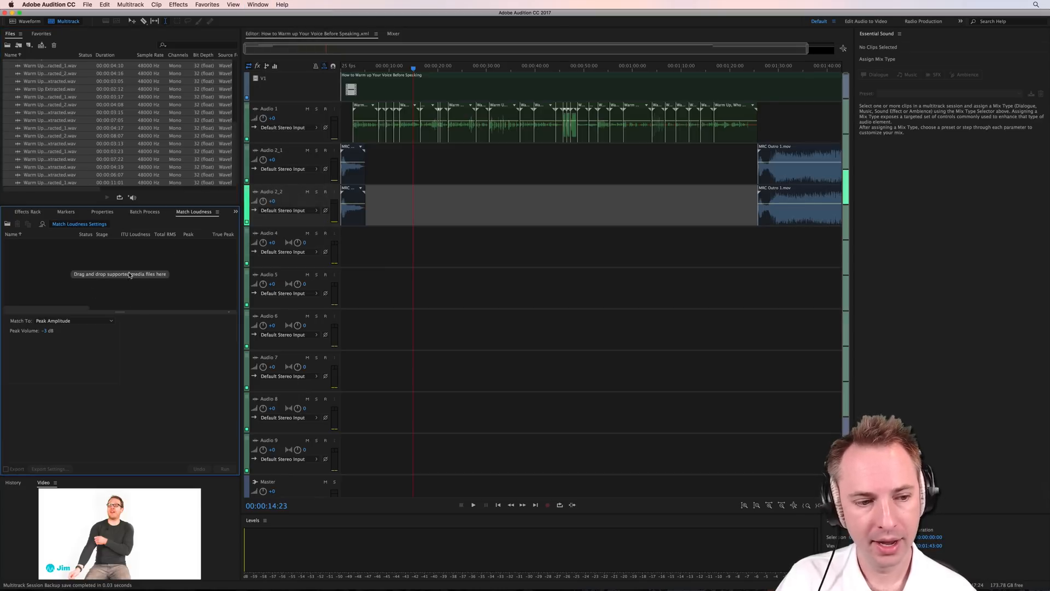
mouse_move(93, 212)
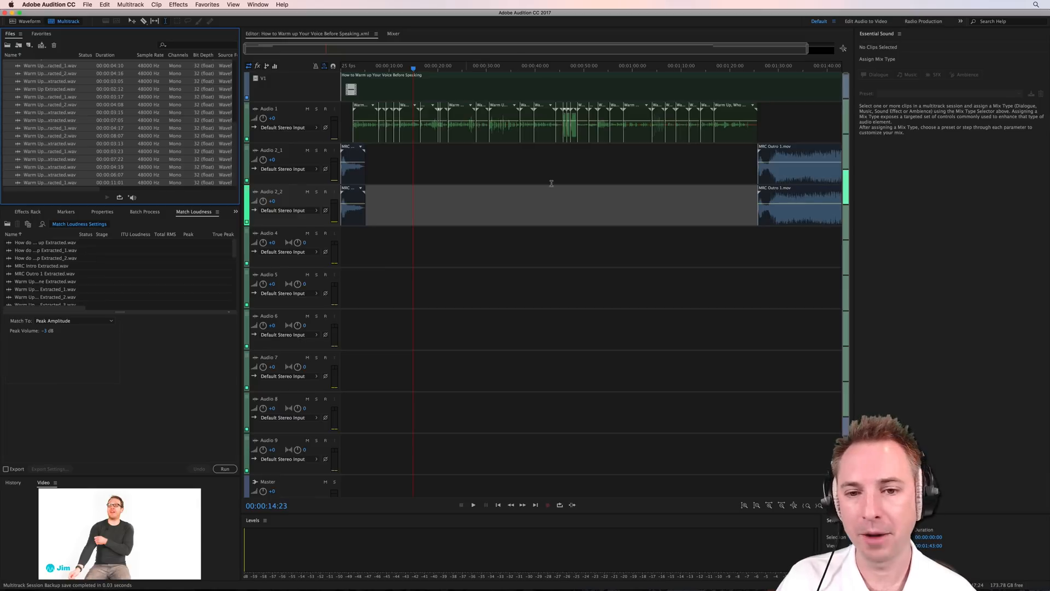
mouse_move(776, 194)
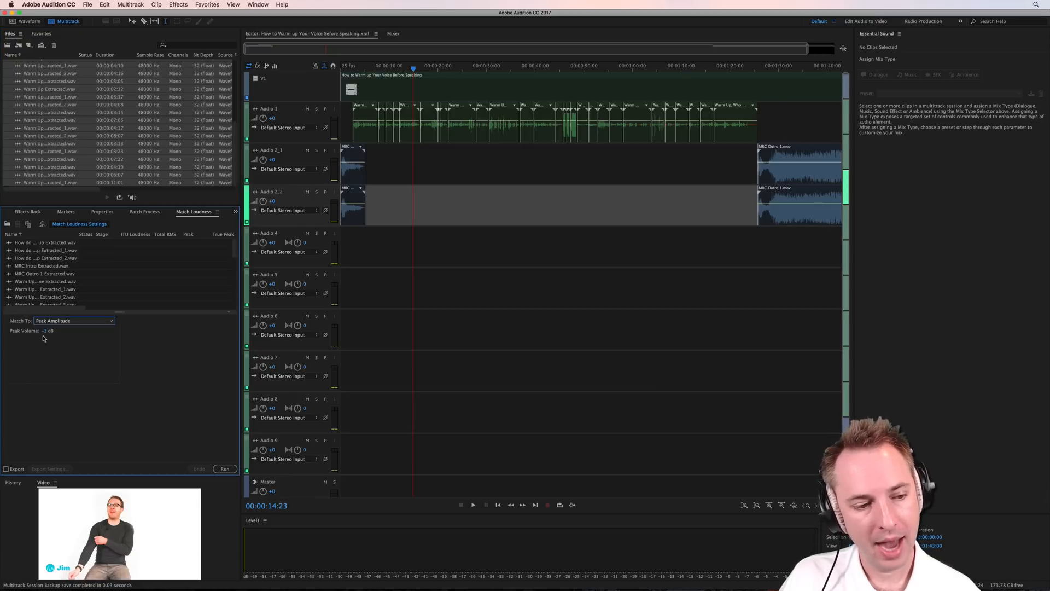
mouse_move(209, 446)
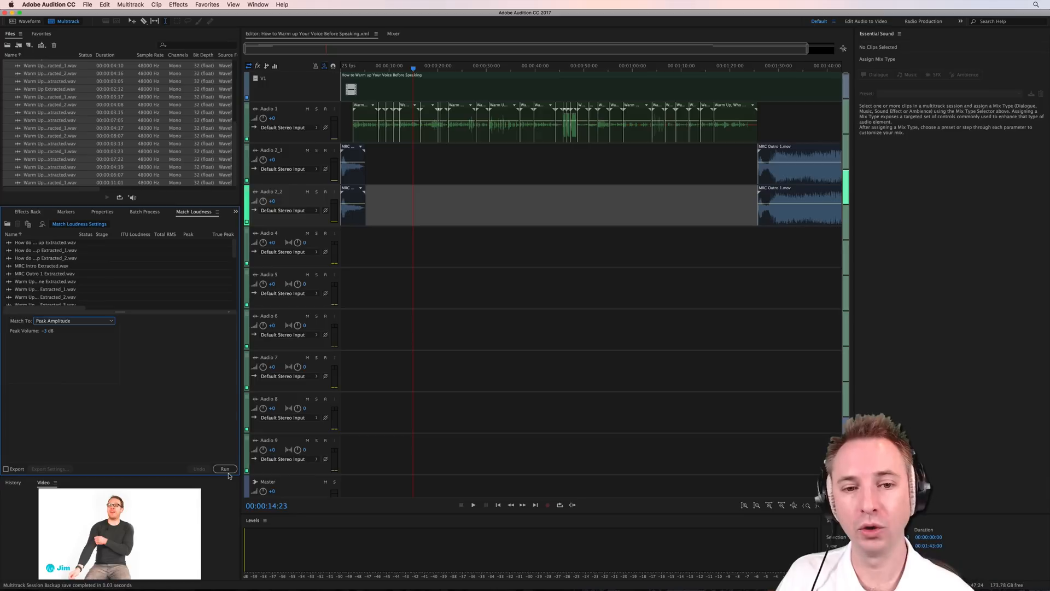
mouse_move(231, 438)
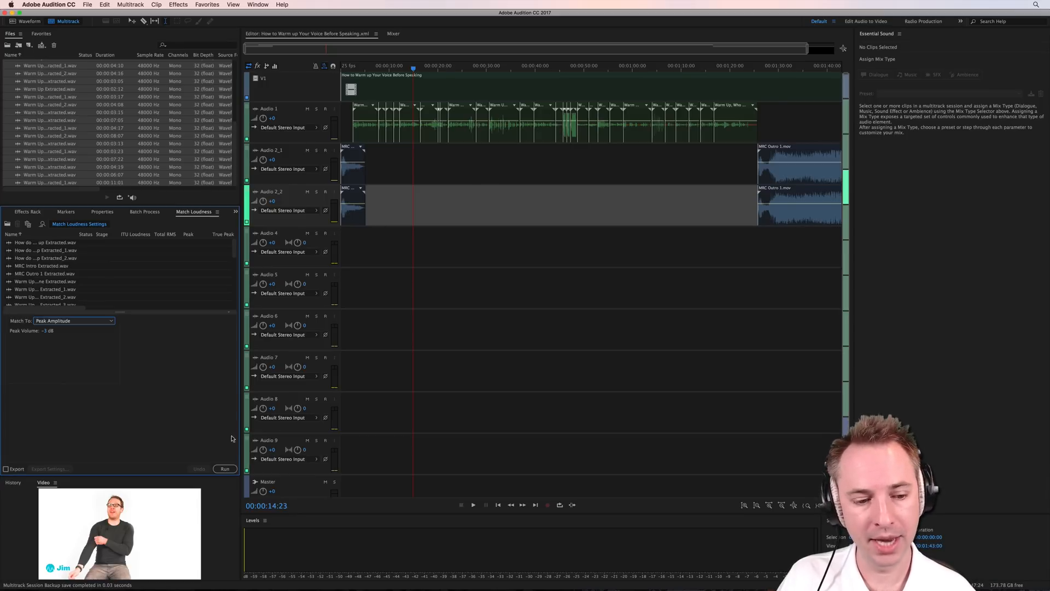
left_click(224, 468)
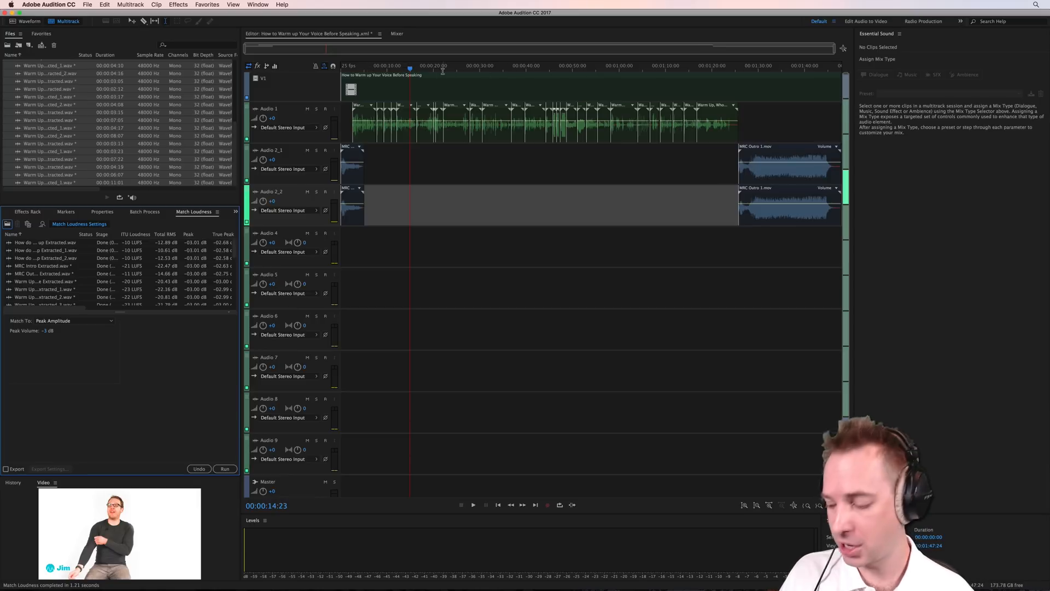
mouse_move(385, 69)
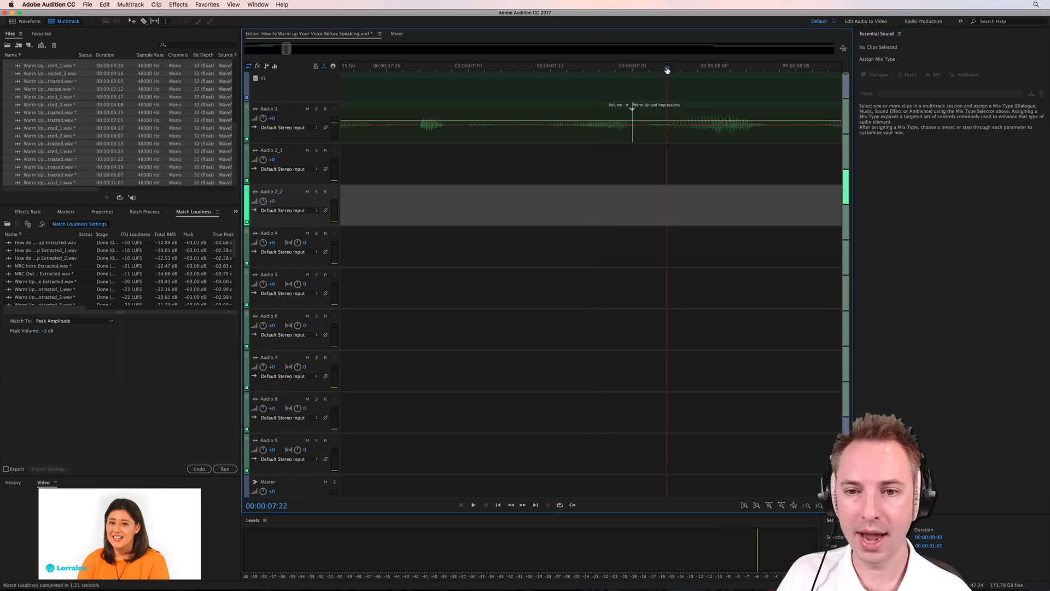
mouse_move(731, 67)
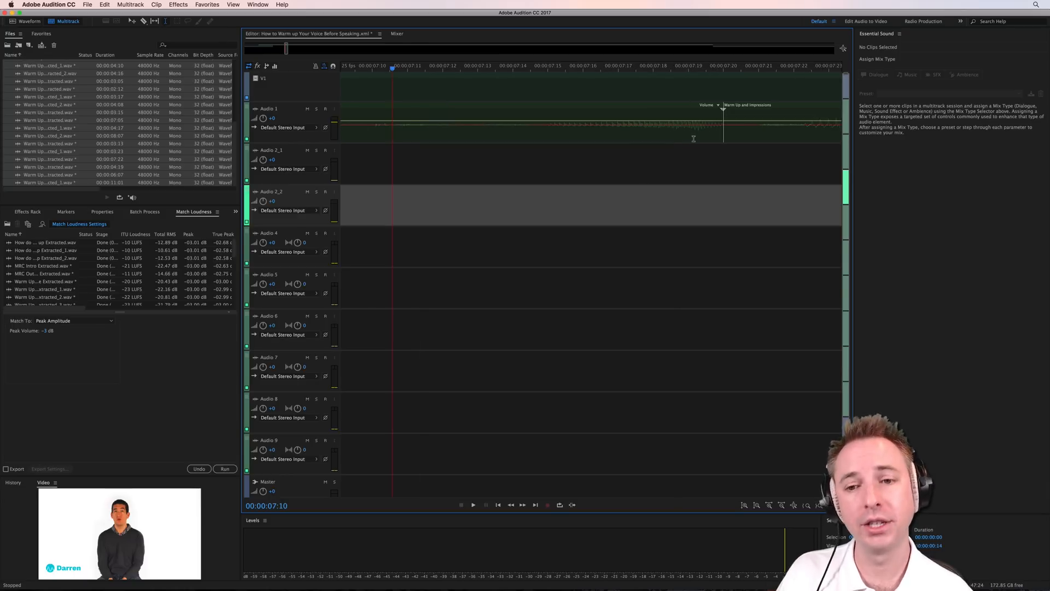
- Overlap the neighbouring dialogue clips on Audio 1 to create automatic crossfades at the joins
left_click(536, 124)
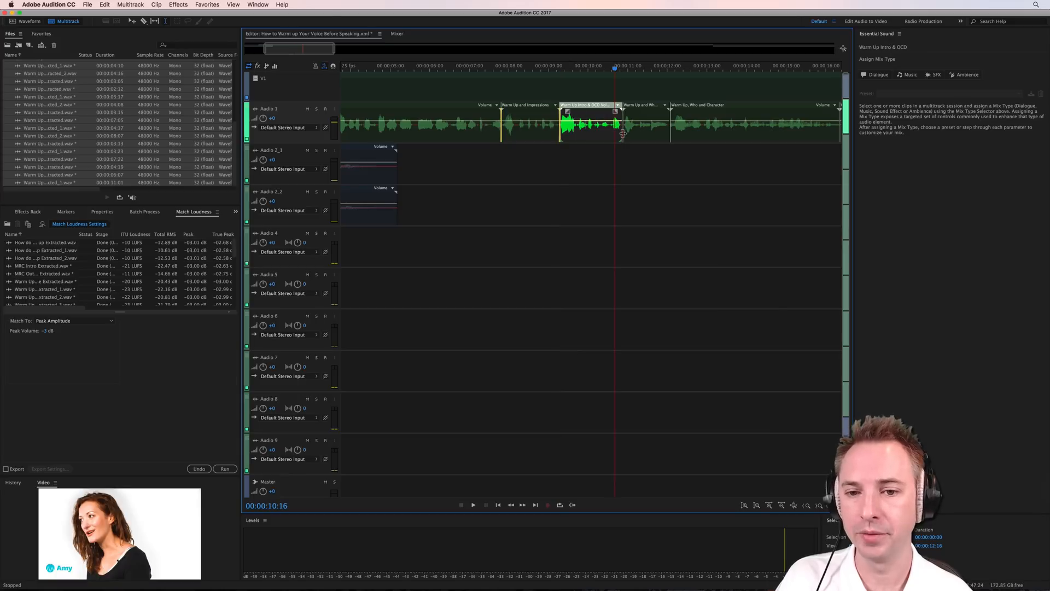
left_click(643, 105)
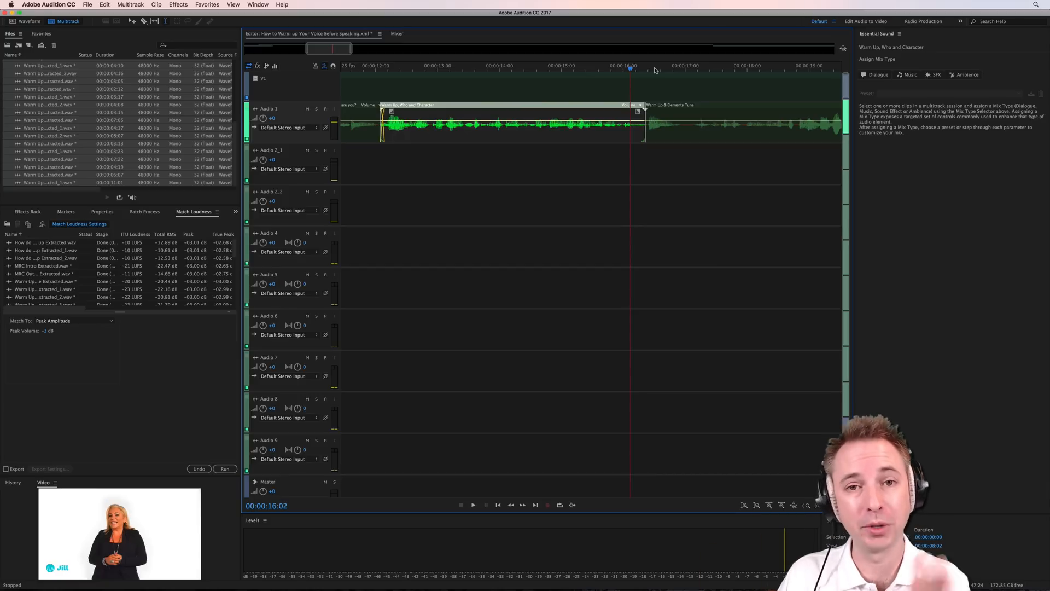
mouse_move(636, 132)
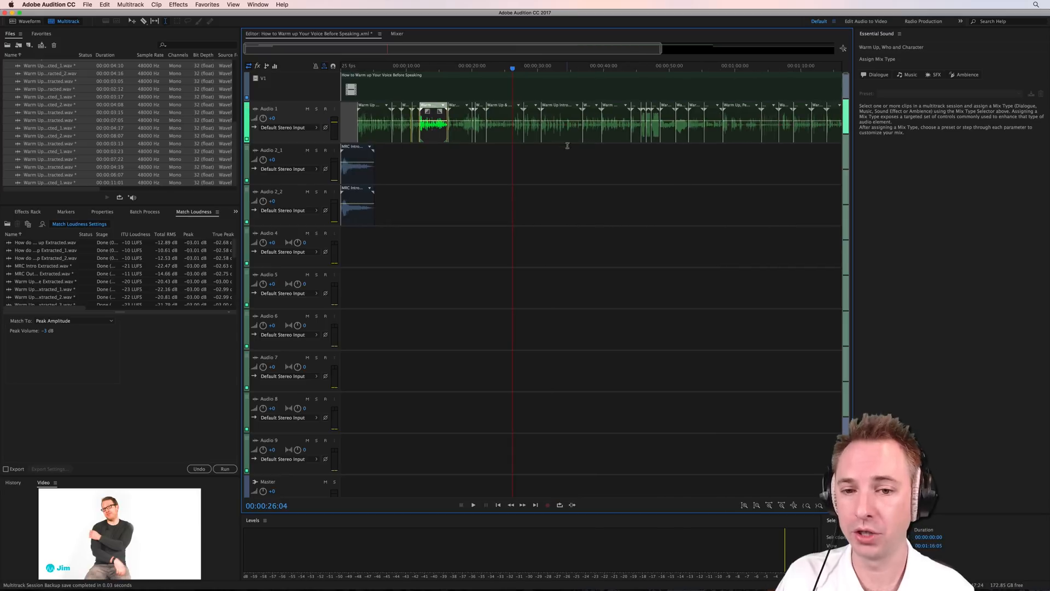
mouse_move(568, 125)
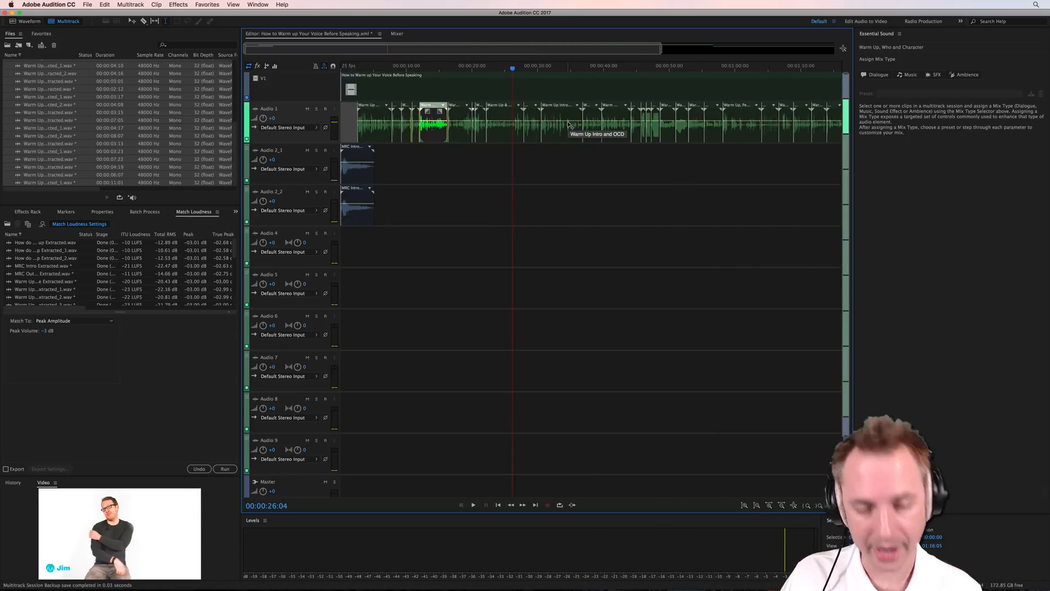
mouse_move(489, 63)
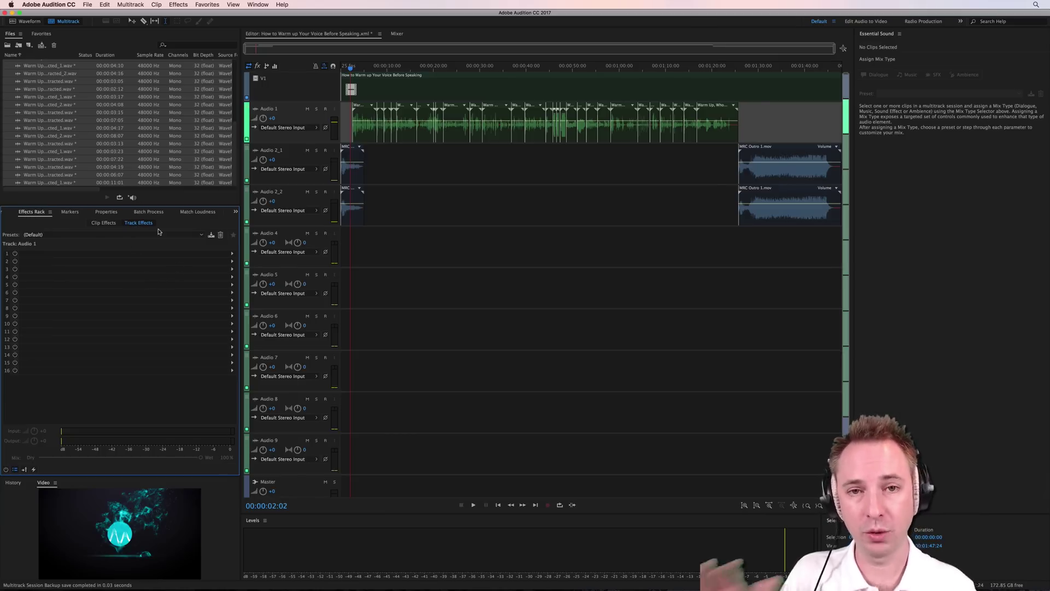
mouse_move(229, 257)
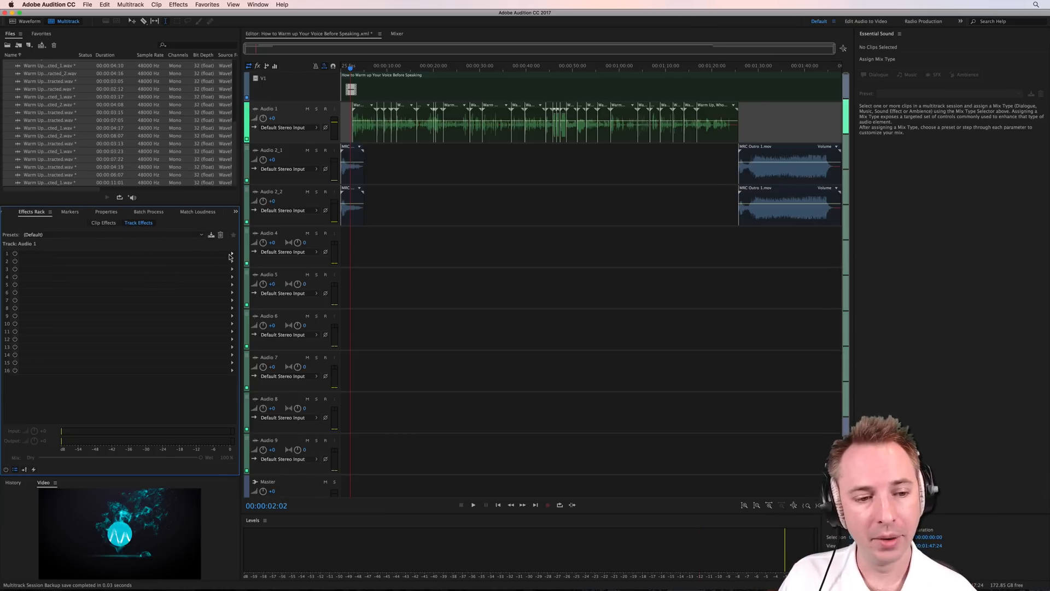
- Add a Parametric Equalizer to Audio 1's first track-effect slot with a low cut and high boost
left_click(231, 253)
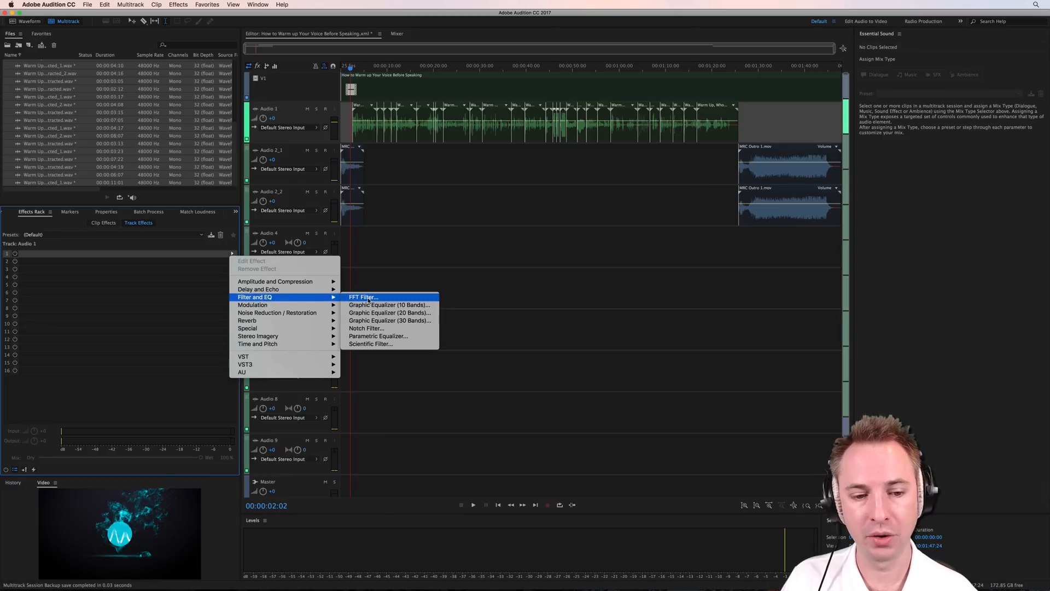
left_click(360, 355)
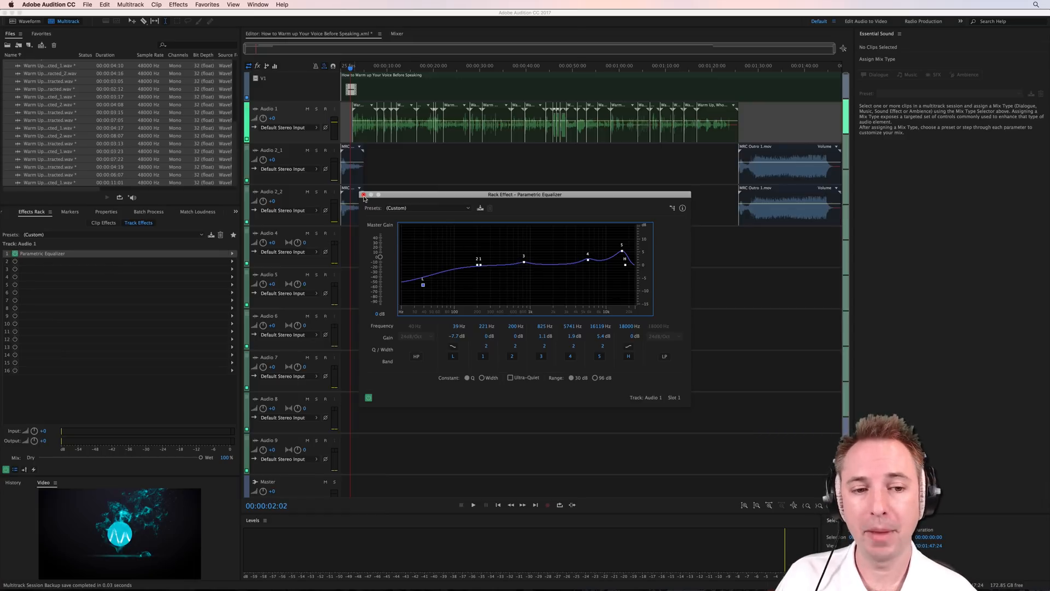
left_click(363, 194)
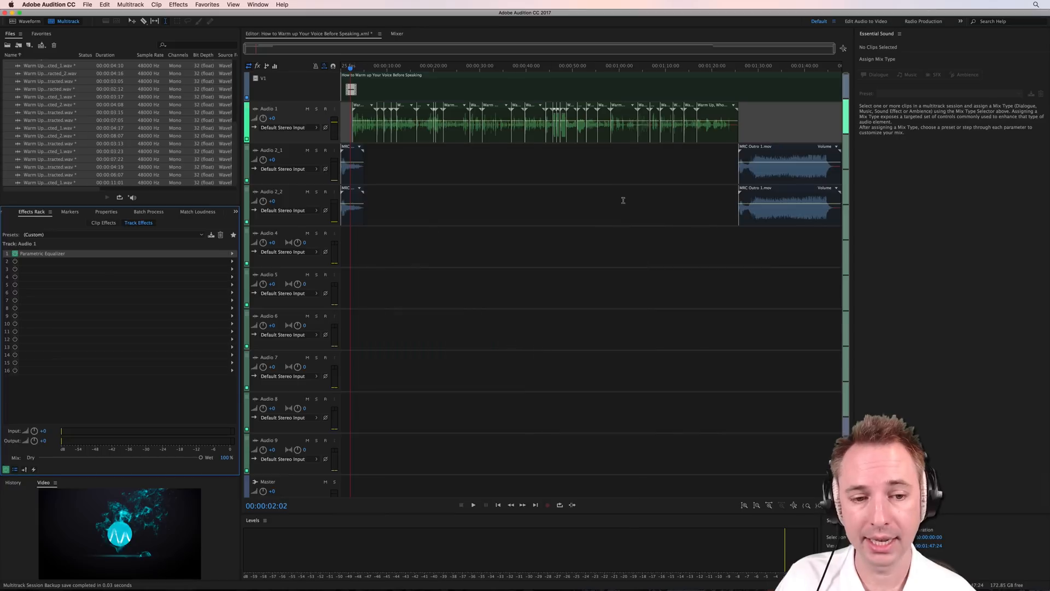
mouse_move(417, 137)
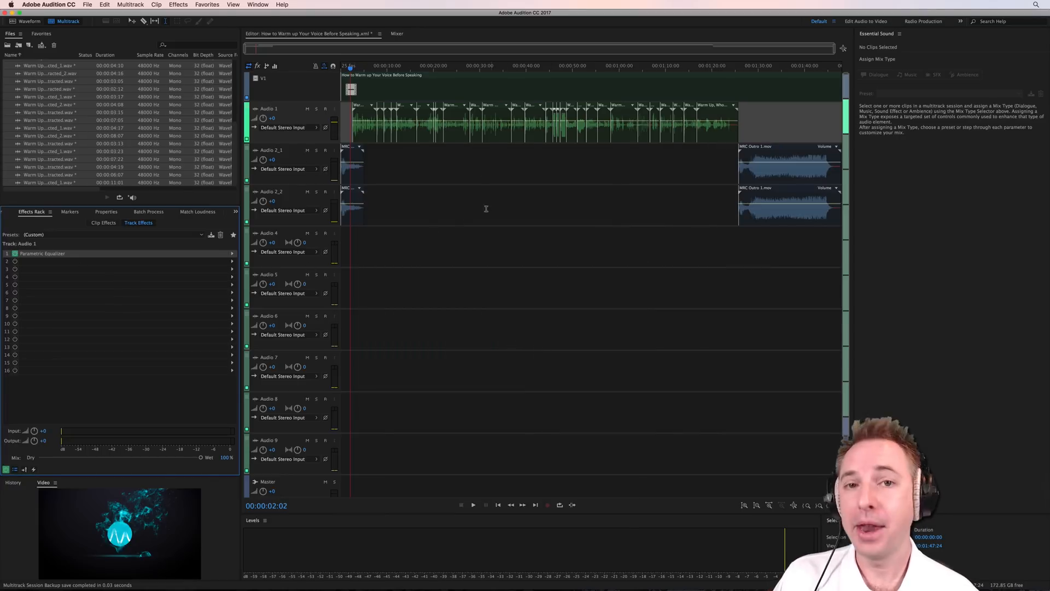
- Export to Premiere Pro with 'Mixdown session to' selected and Stereo File enabled
left_click(87, 3)
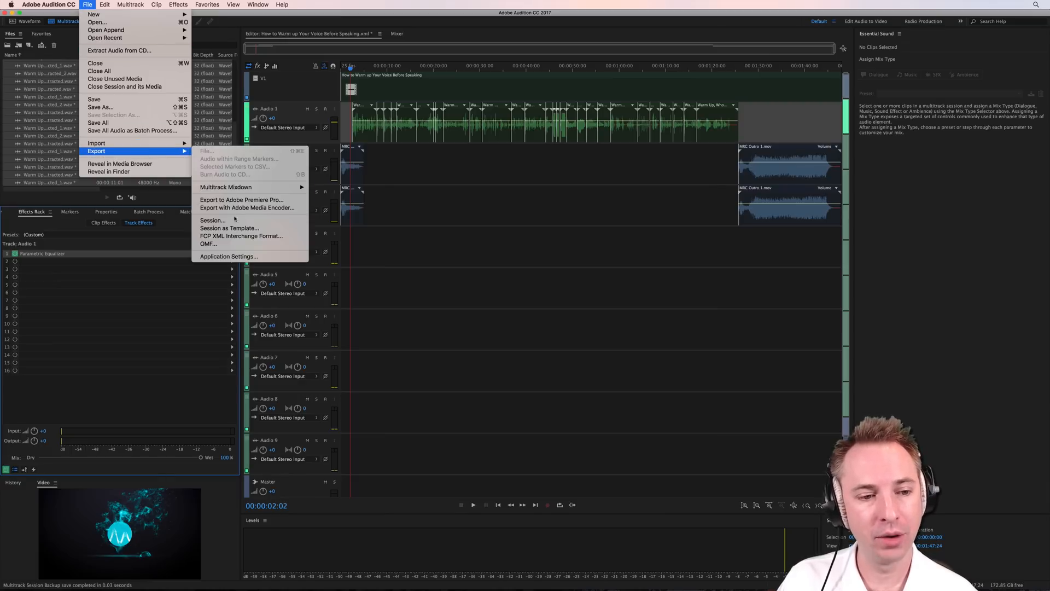
left_click(241, 199)
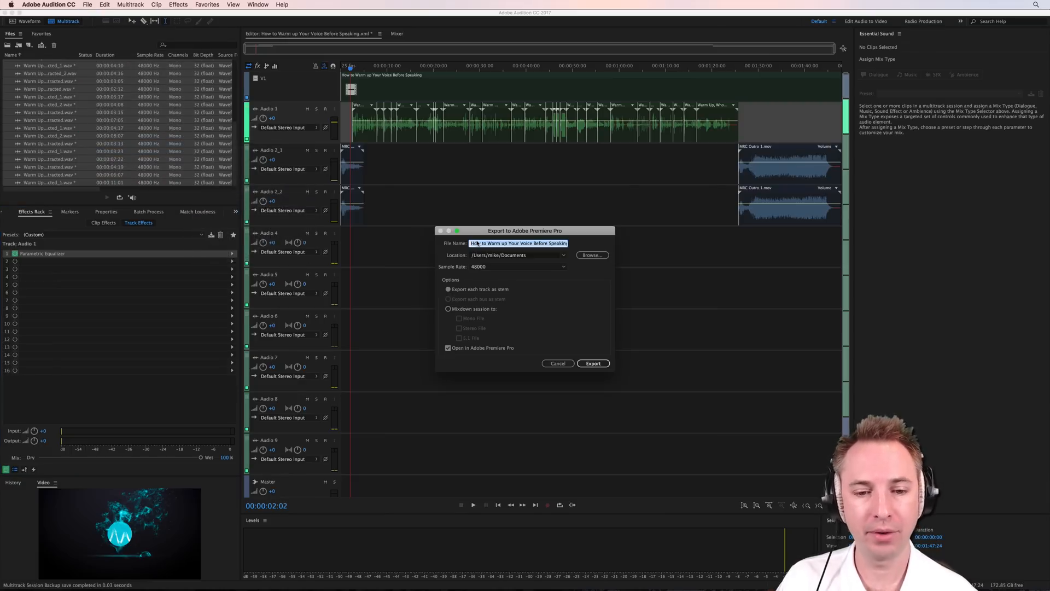
mouse_move(513, 284)
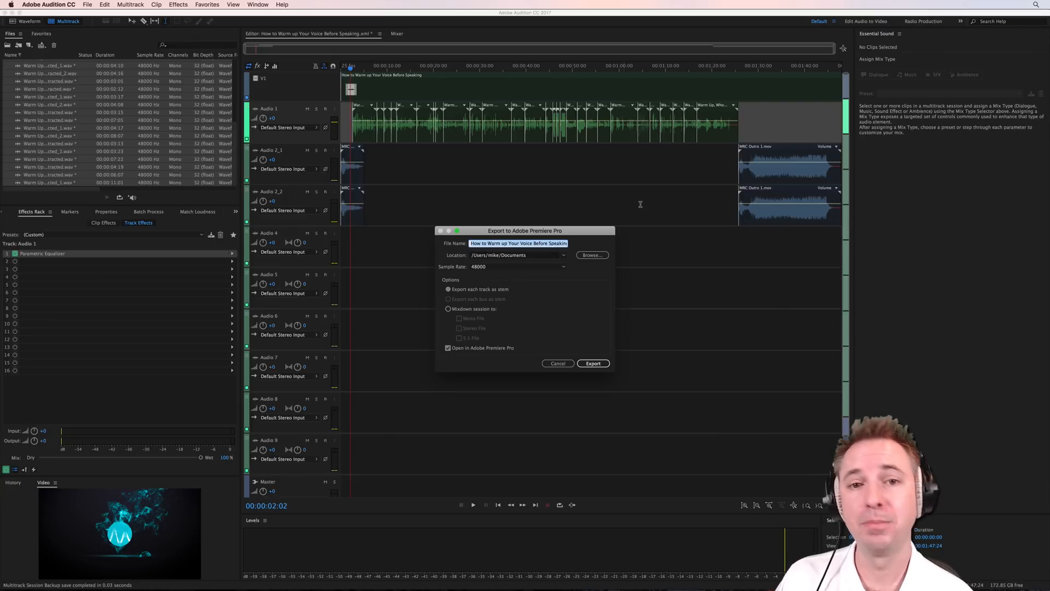
left_click(448, 309)
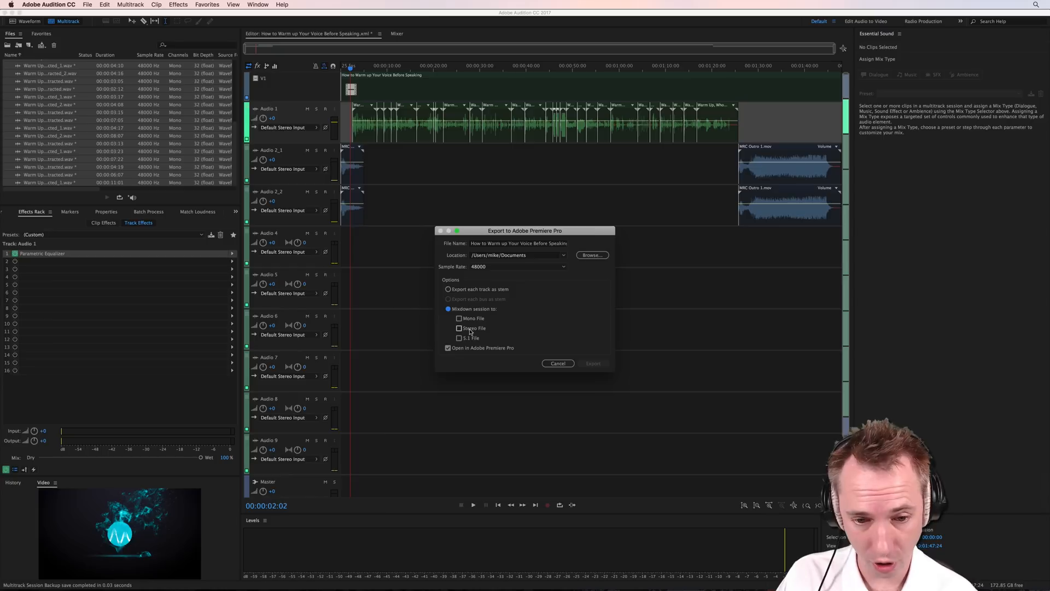
left_click(458, 328)
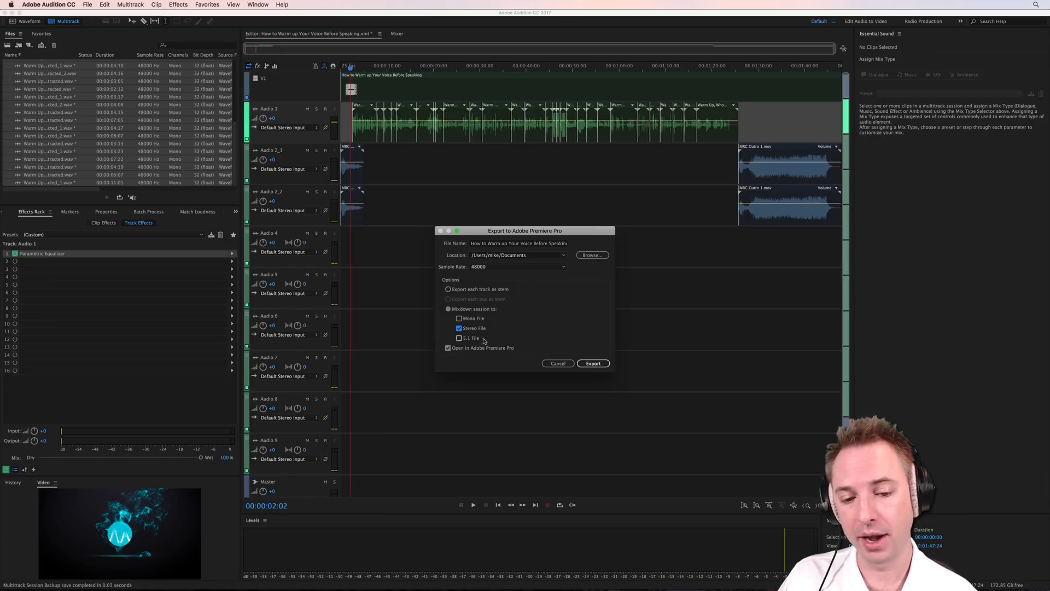
left_click(591, 363)
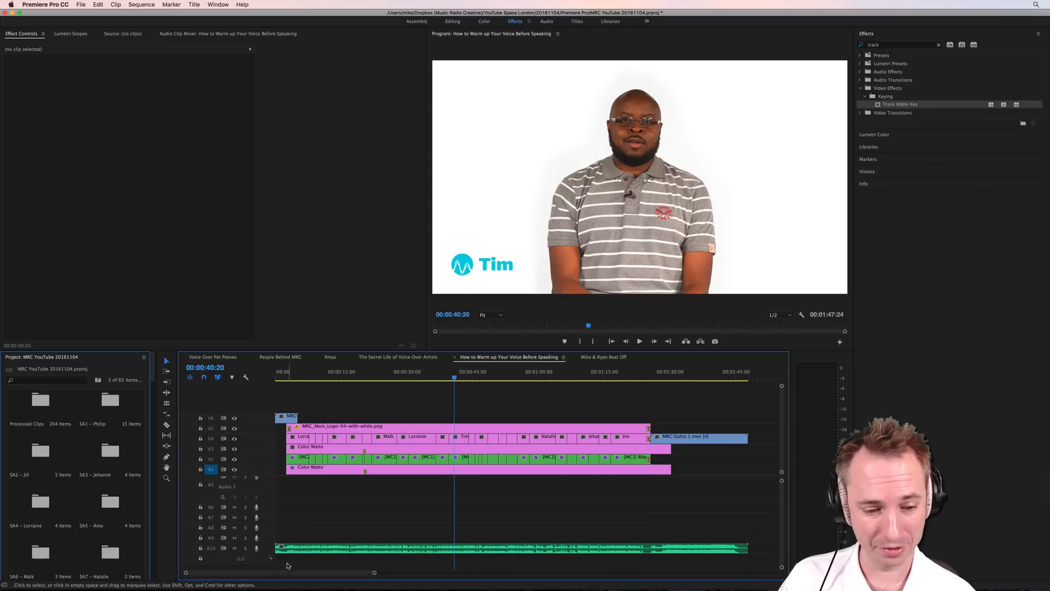
- Solo audio track A10 holding the Audition stereo mixdown
left_click(245, 548)
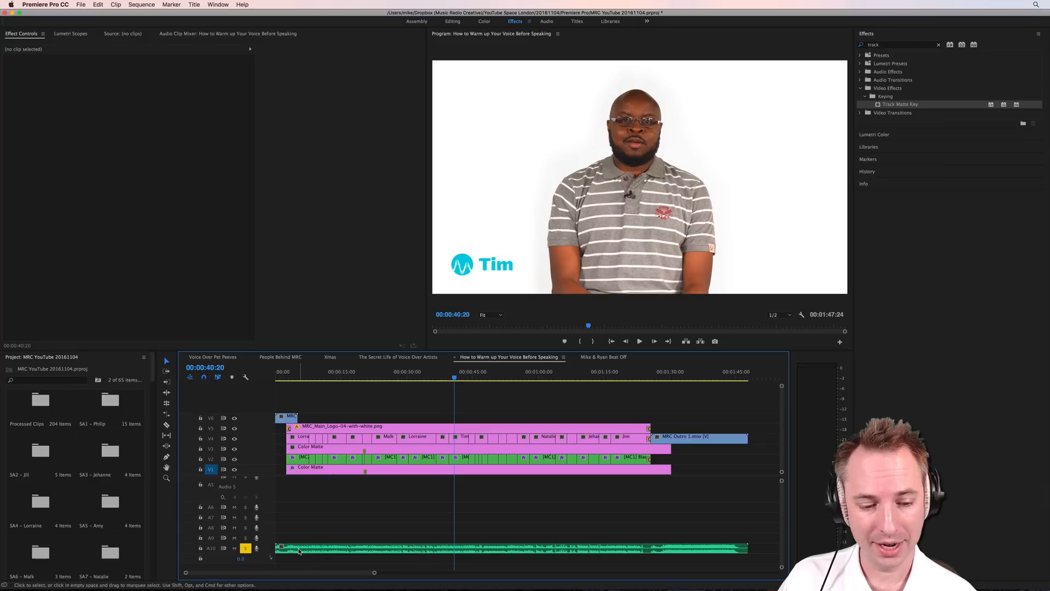
mouse_move(409, 540)
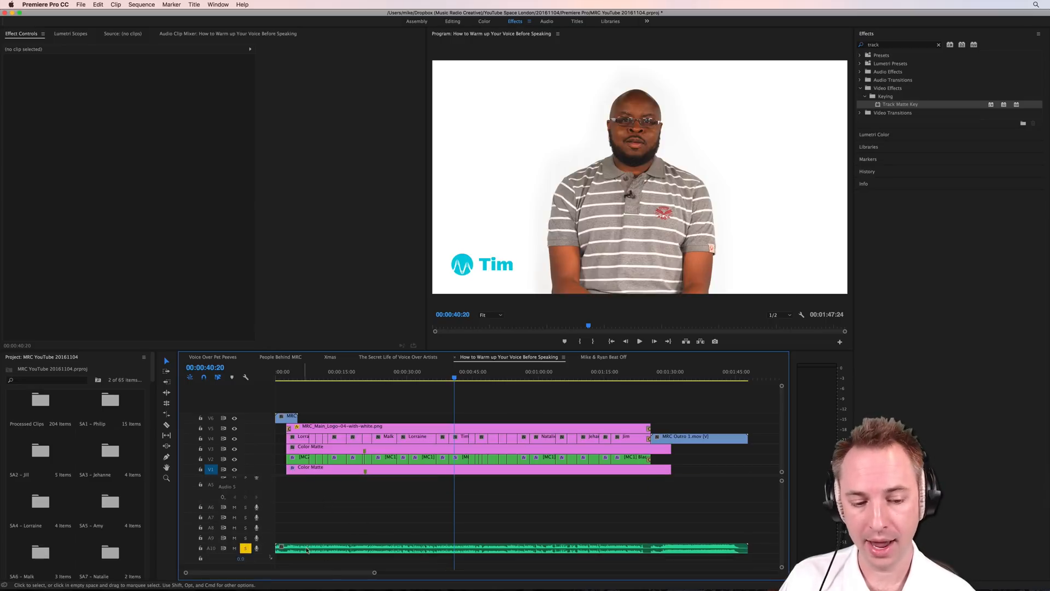
mouse_move(555, 534)
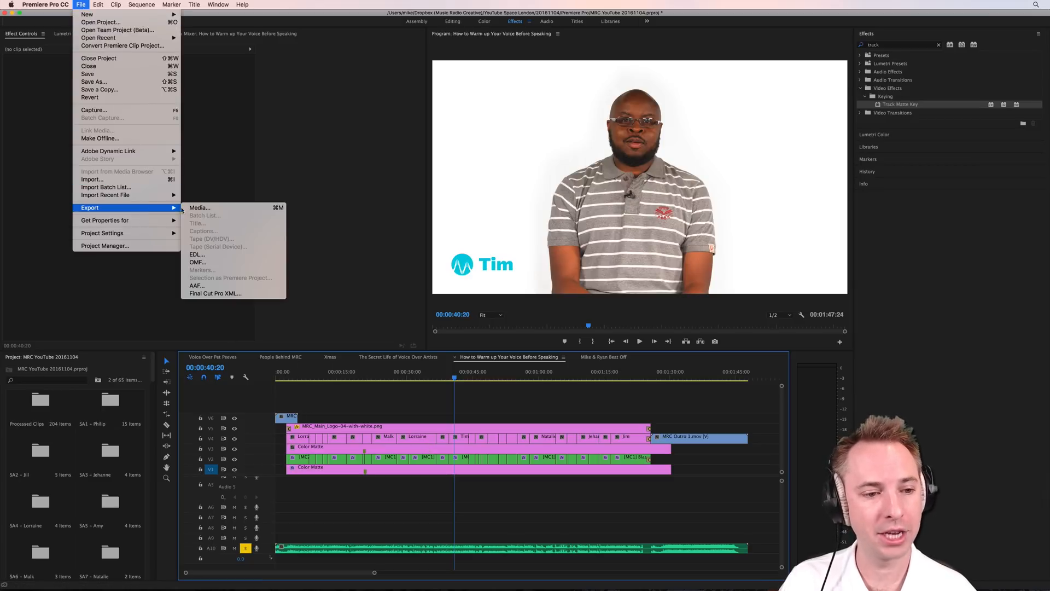
mouse_move(200, 207)
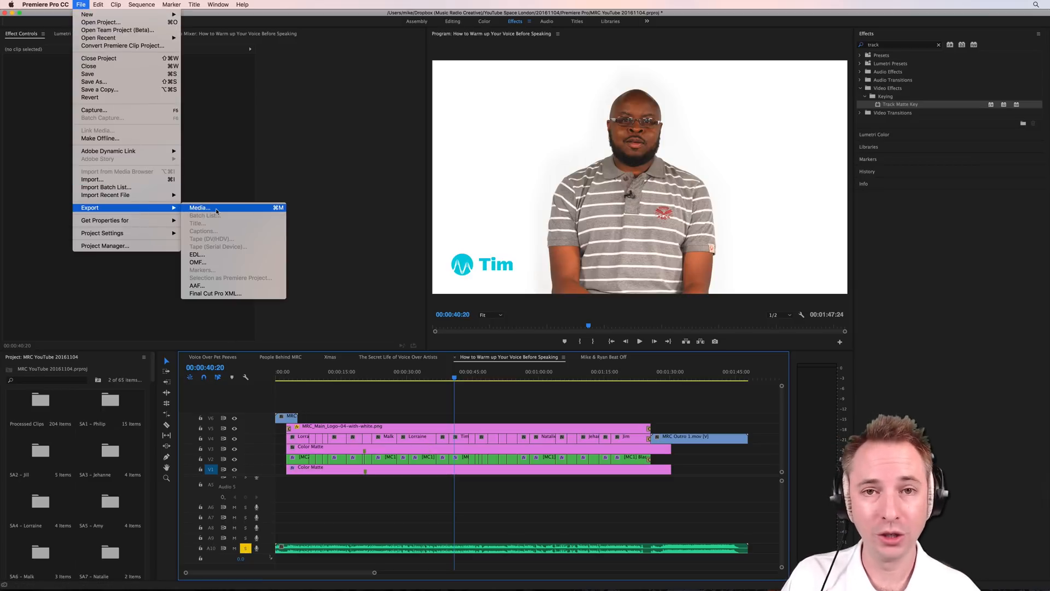